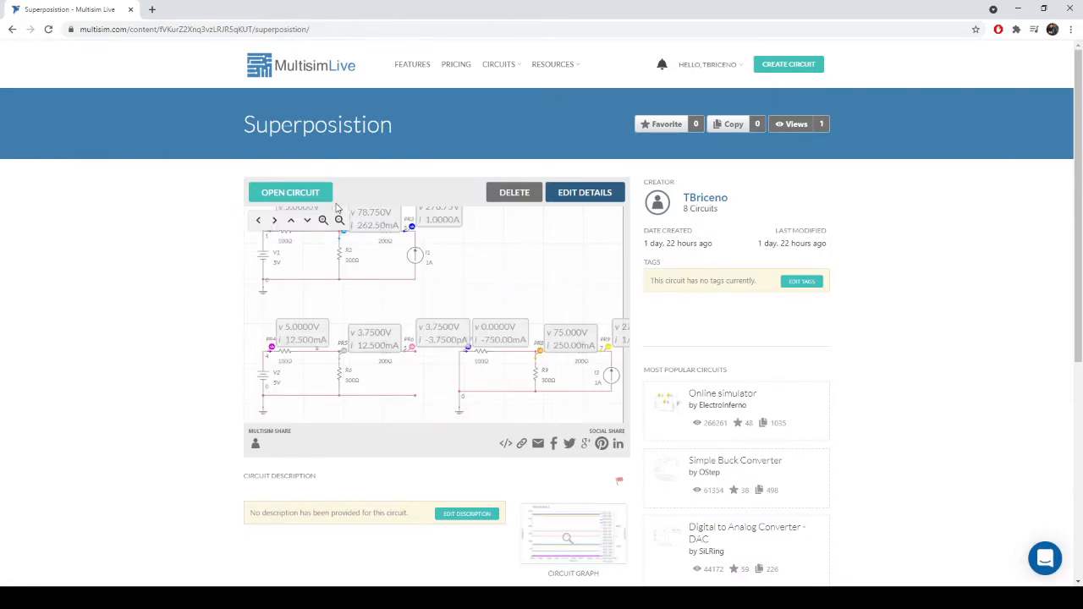
Launch the Superposition circuit in the schematic editor, showing the full circuit and two probe variants
{"action": "left_click", "coordinate": [290, 192]}
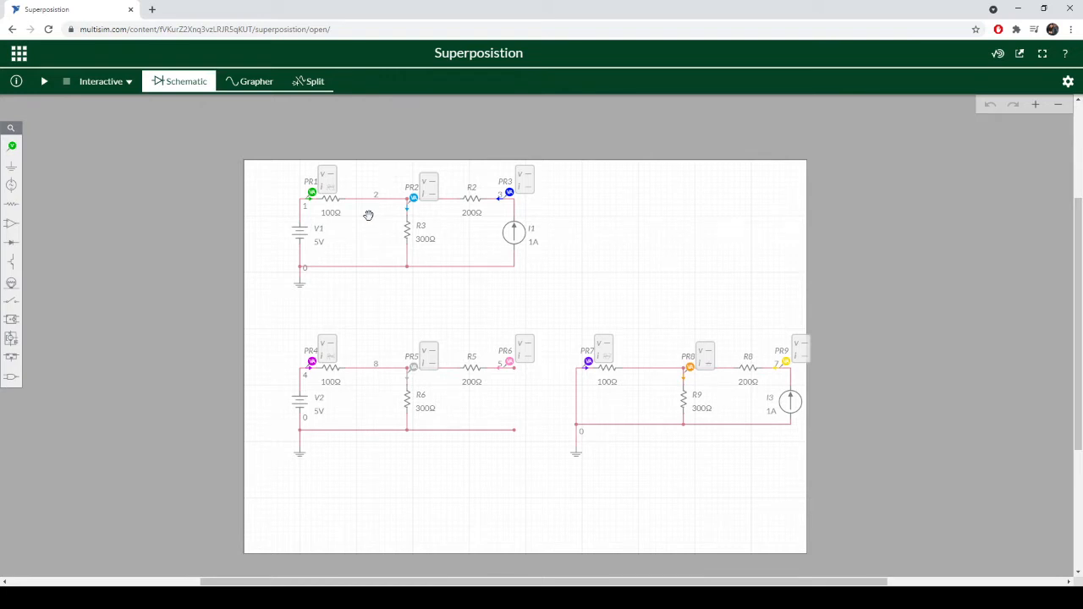
{"action": "mouse_move", "coordinate": [373, 254]}
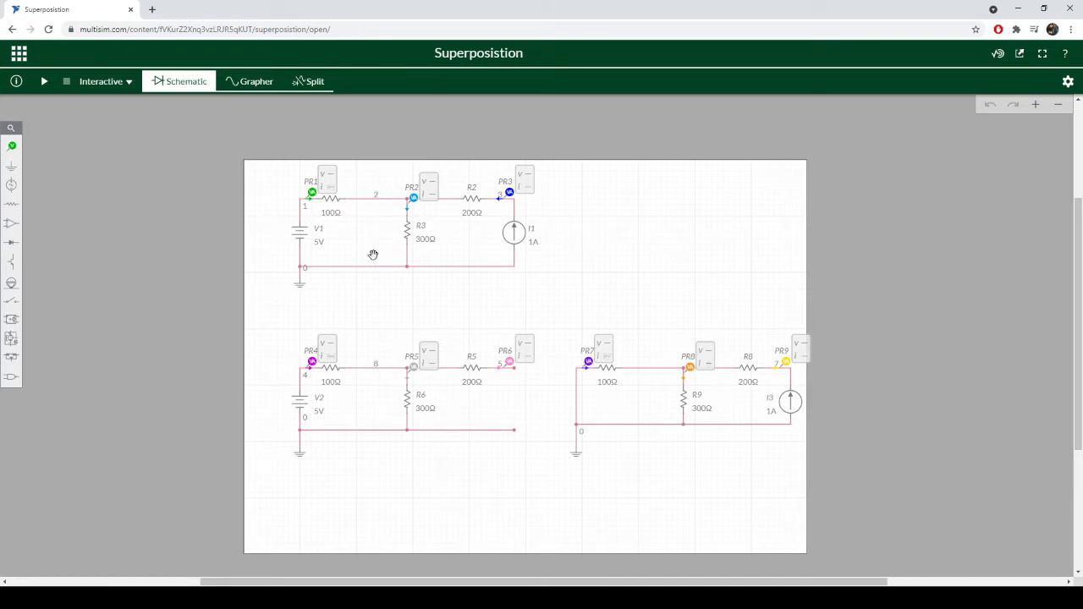
{"action": "mouse_move", "coordinate": [333, 234]}
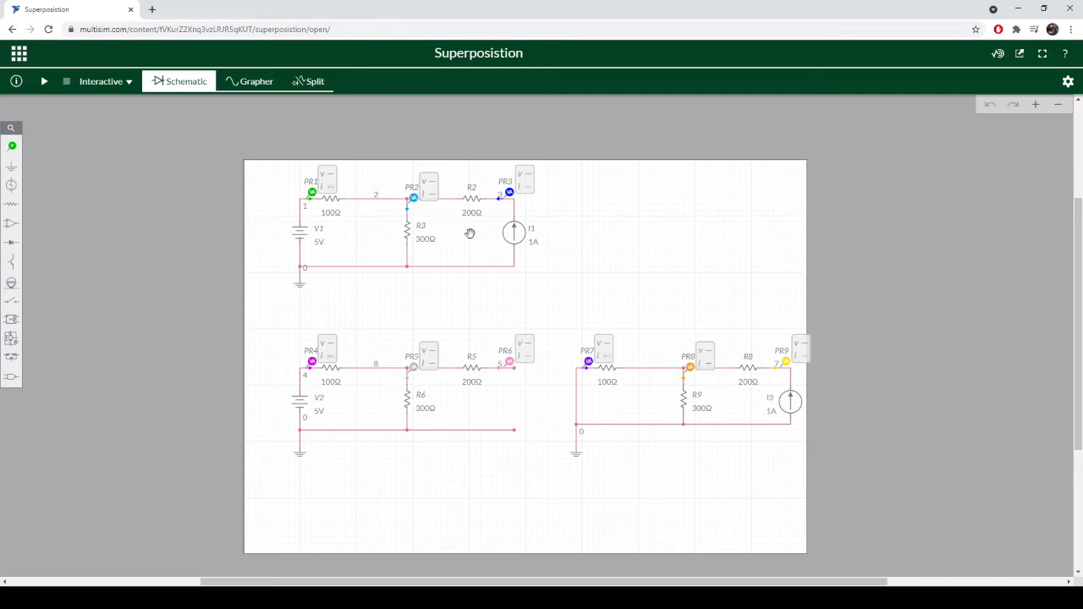
{"action": "mouse_move", "coordinate": [422, 221]}
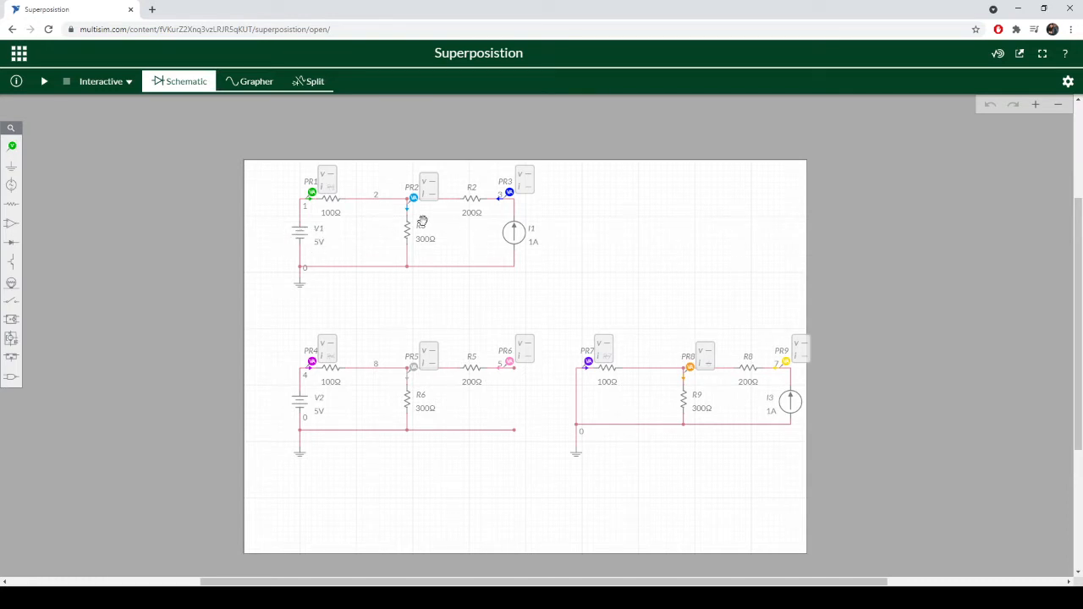
{"action": "mouse_move", "coordinate": [461, 207]}
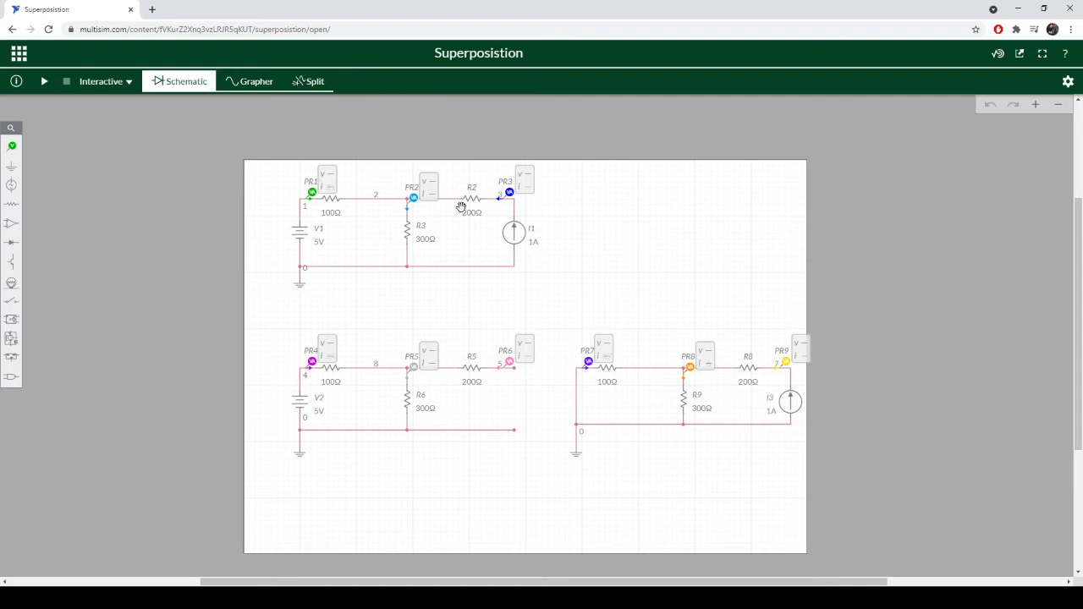
{"action": "mouse_move", "coordinate": [461, 237]}
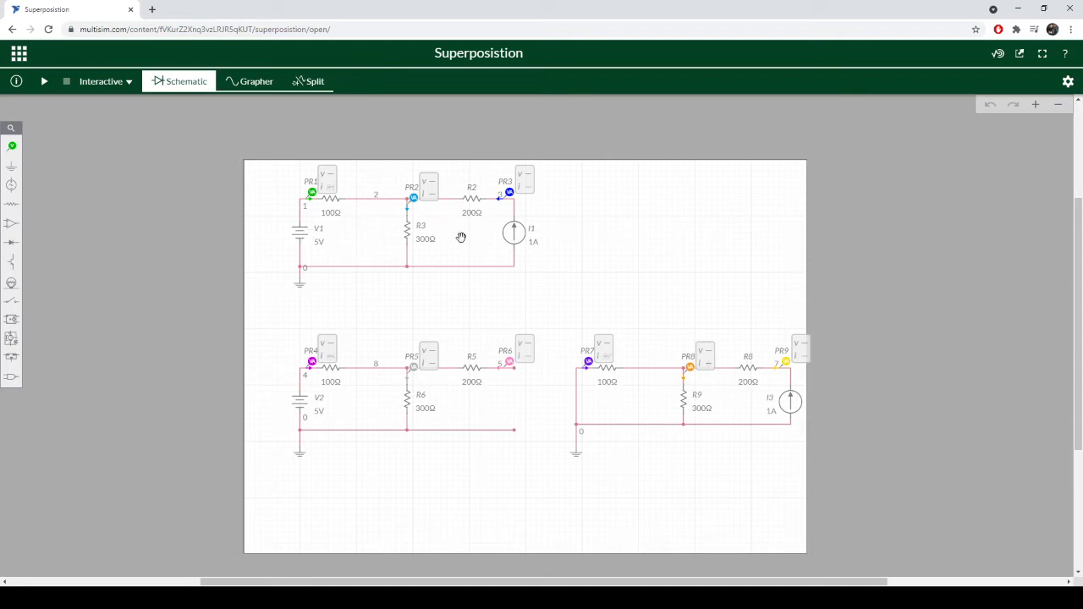
{"action": "mouse_move", "coordinate": [515, 187]}
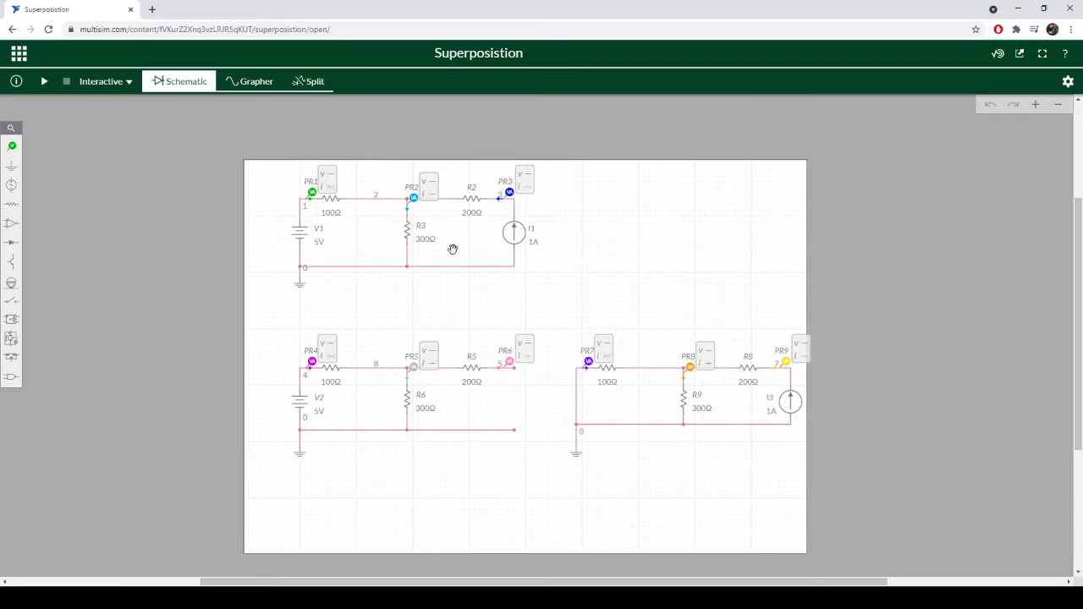
{"action": "mouse_move", "coordinate": [402, 211]}
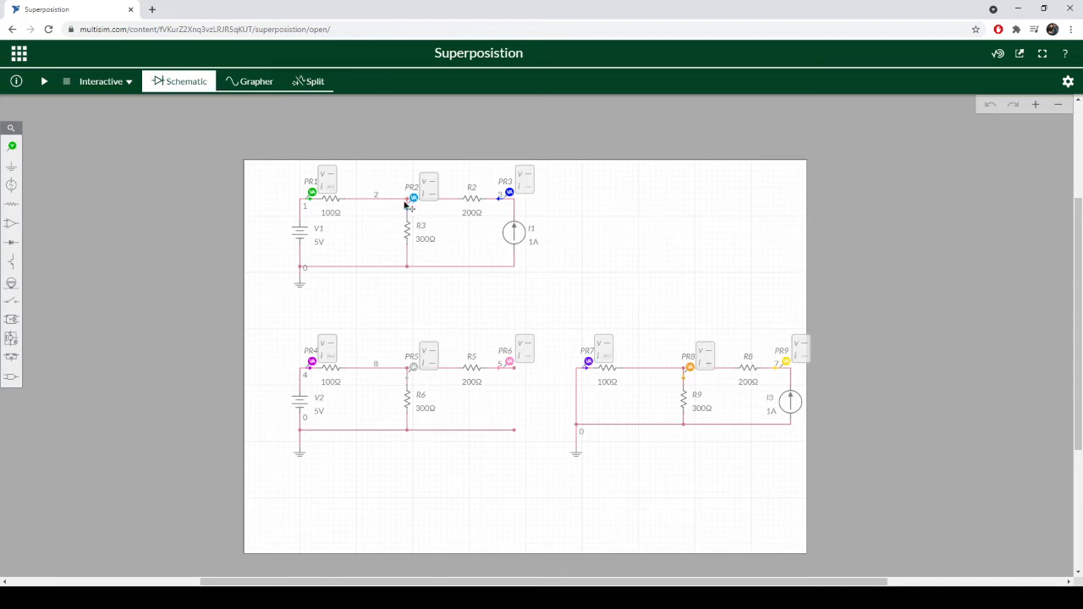
{"action": "mouse_move", "coordinate": [409, 210]}
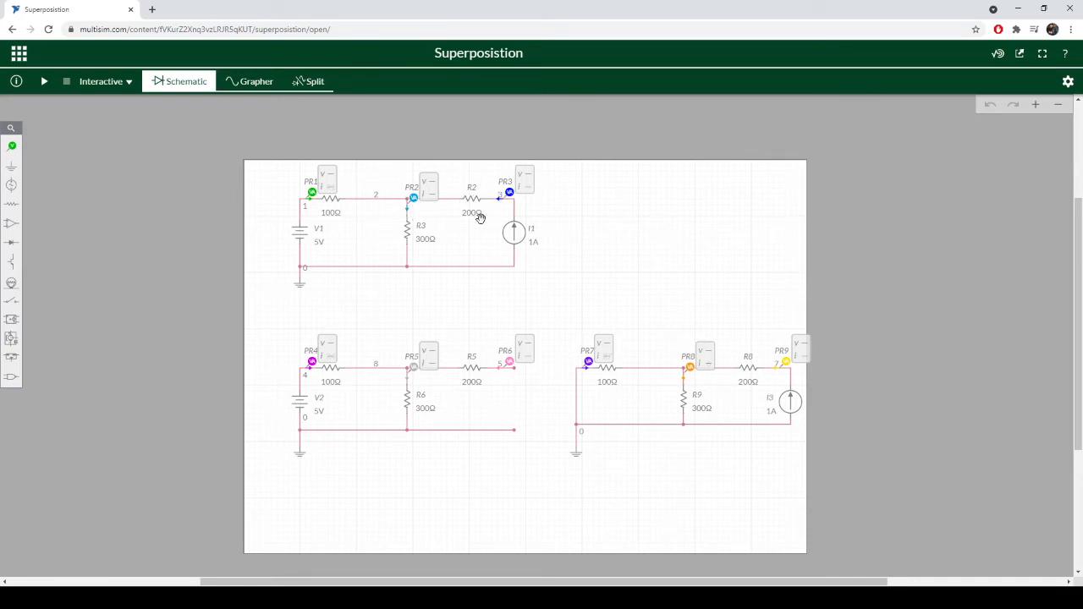
{"action": "mouse_move", "coordinate": [514, 227]}
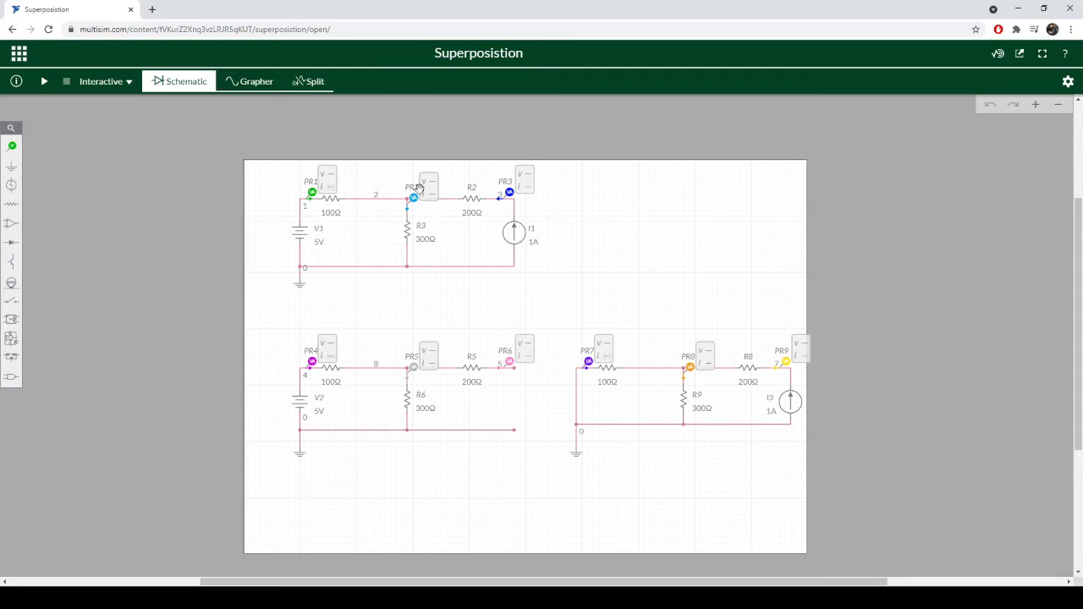
{"action": "mouse_move", "coordinate": [462, 198]}
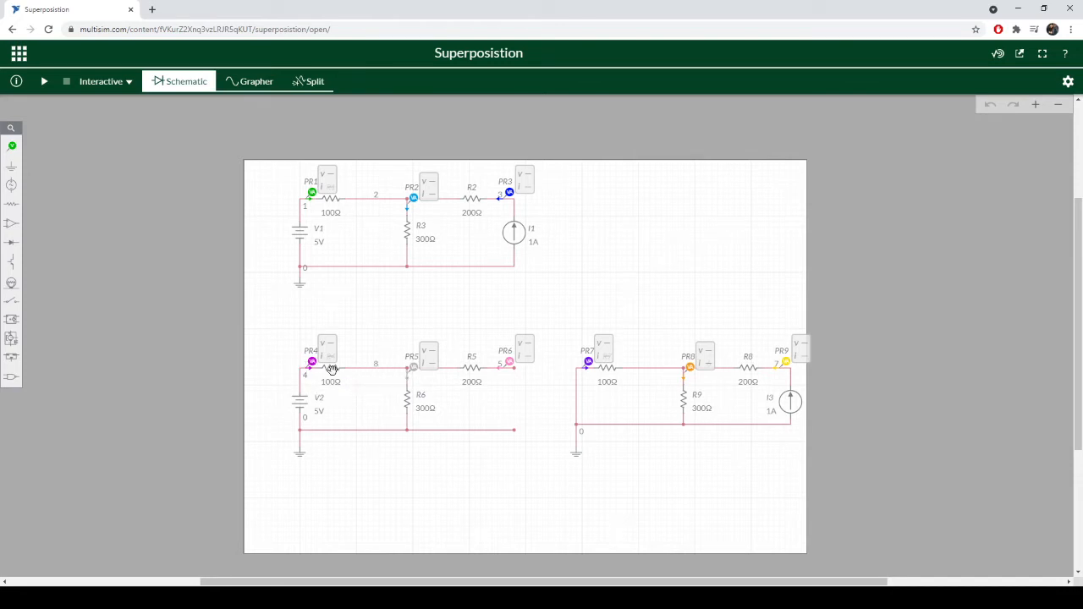
{"action": "mouse_move", "coordinate": [313, 422]}
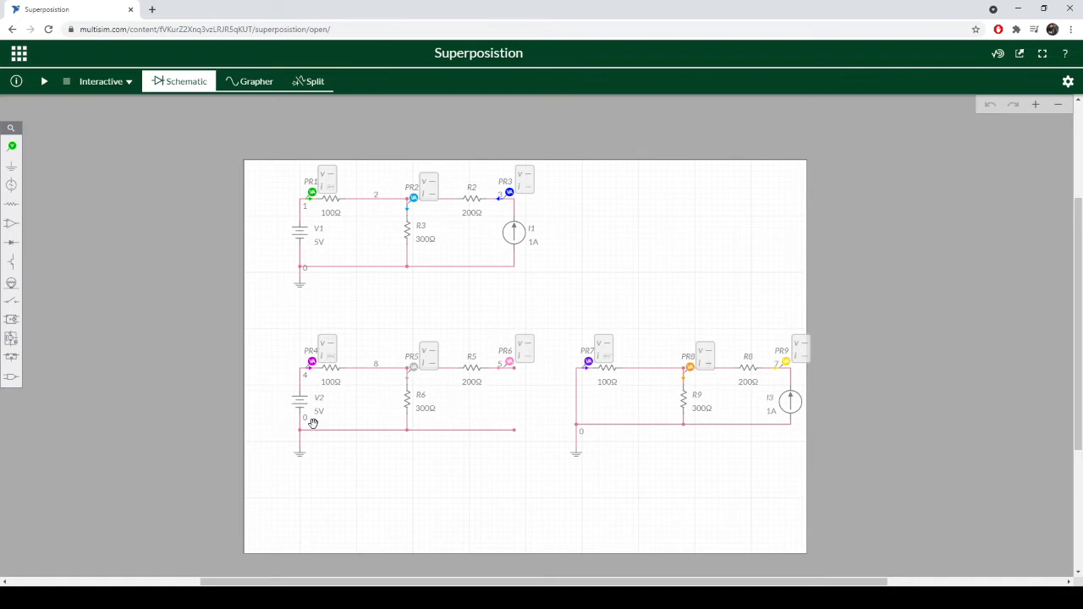
{"action": "mouse_move", "coordinate": [304, 395]}
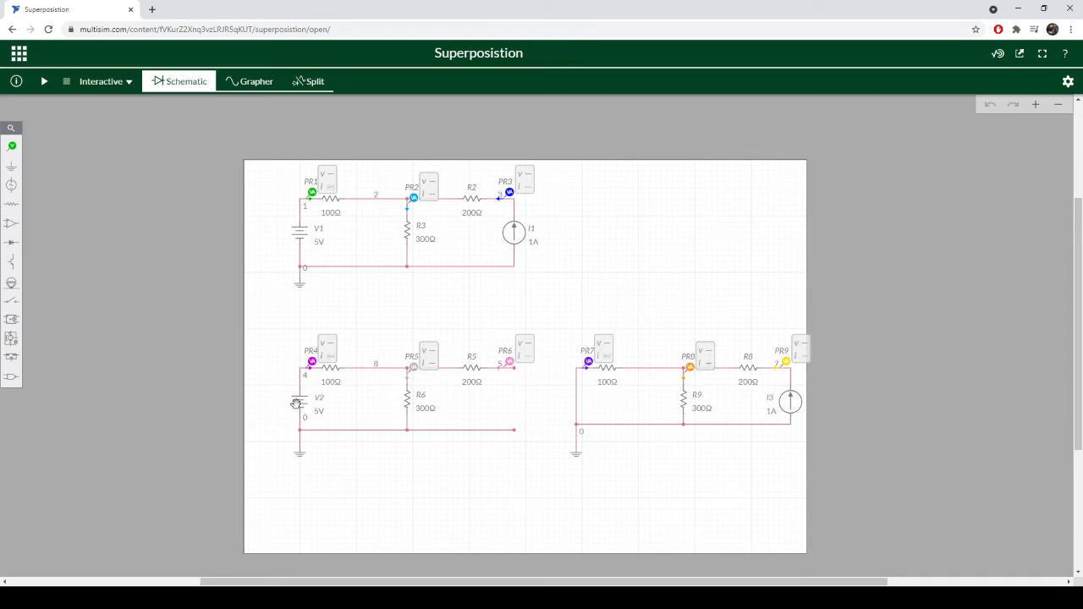
{"action": "mouse_move", "coordinate": [383, 394]}
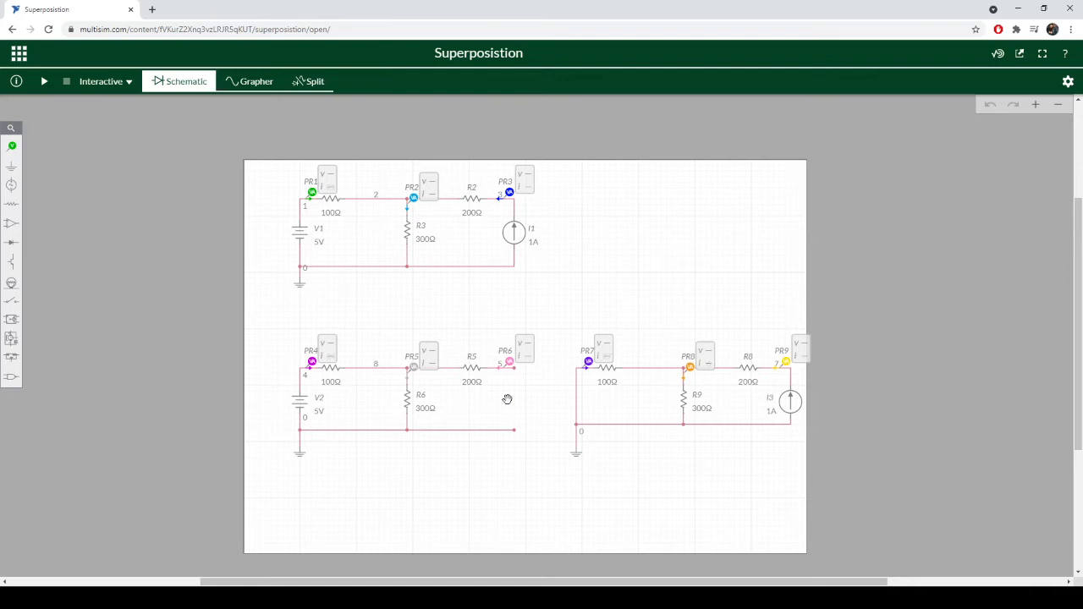
{"action": "mouse_move", "coordinate": [783, 379]}
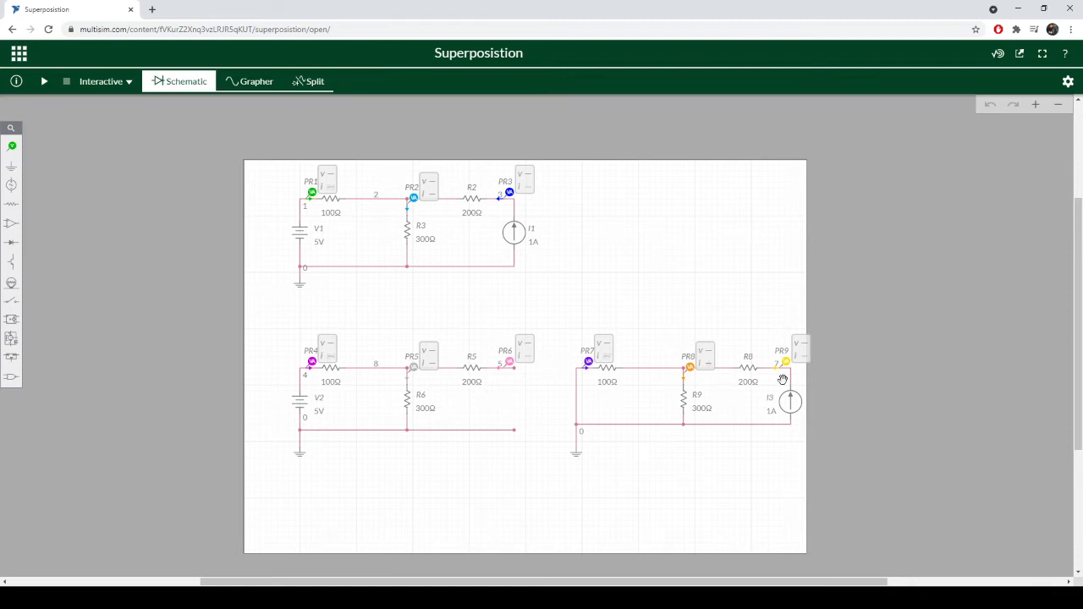
{"action": "mouse_move", "coordinate": [786, 391]}
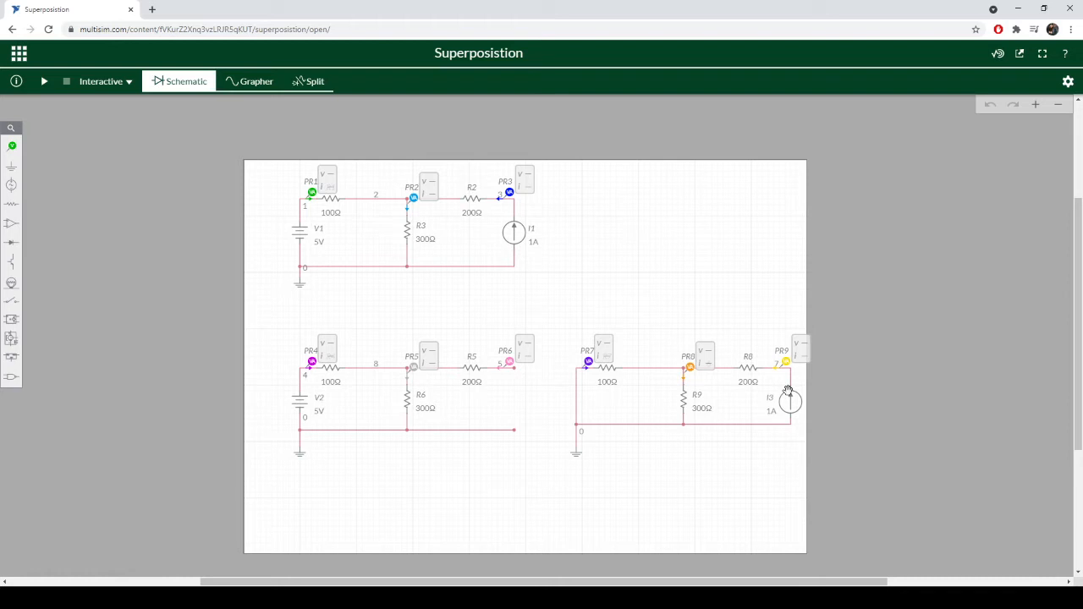
{"action": "mouse_move", "coordinate": [753, 385]}
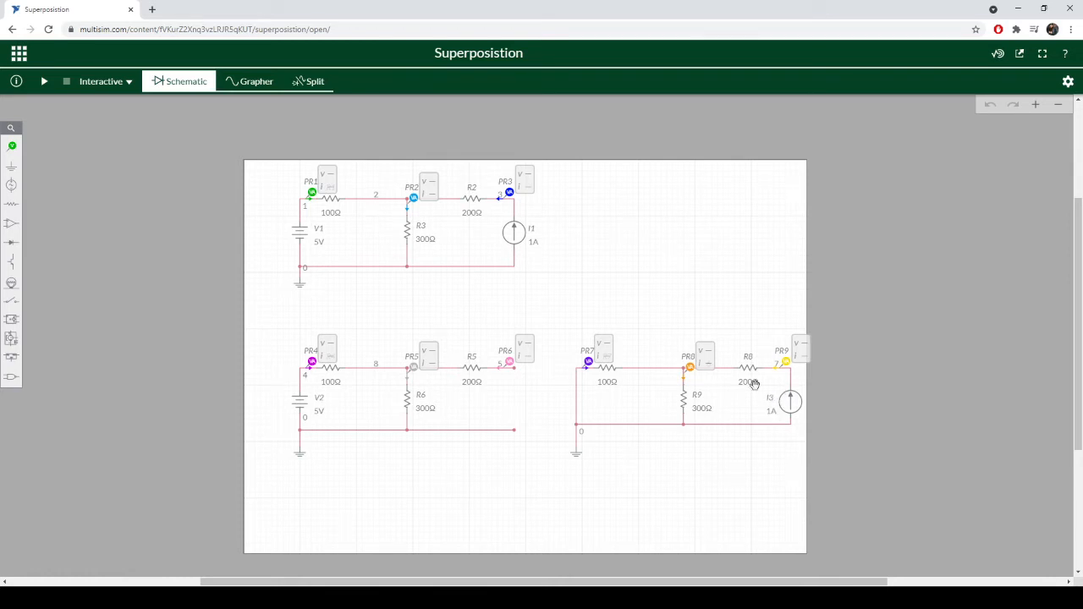
{"action": "mouse_move", "coordinate": [578, 390]}
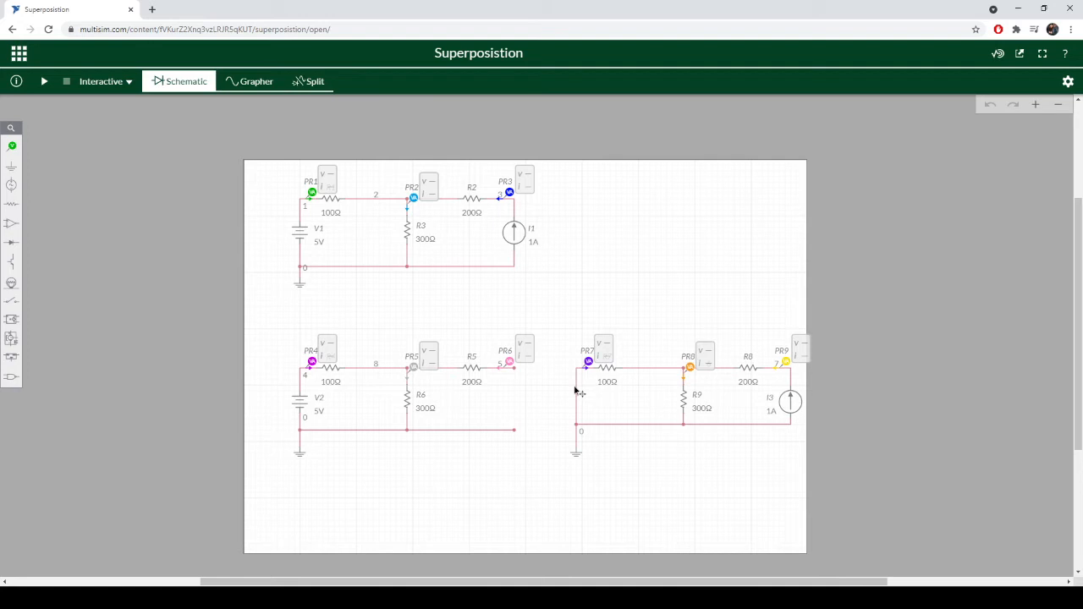
{"action": "mouse_move", "coordinate": [525, 392]}
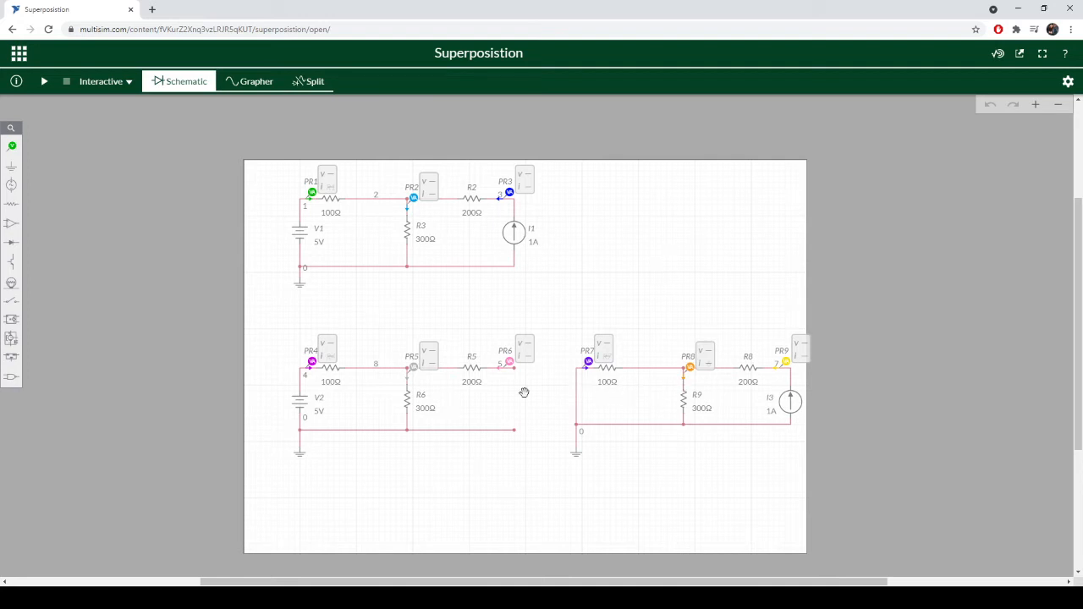
{"action": "mouse_move", "coordinate": [409, 405]}
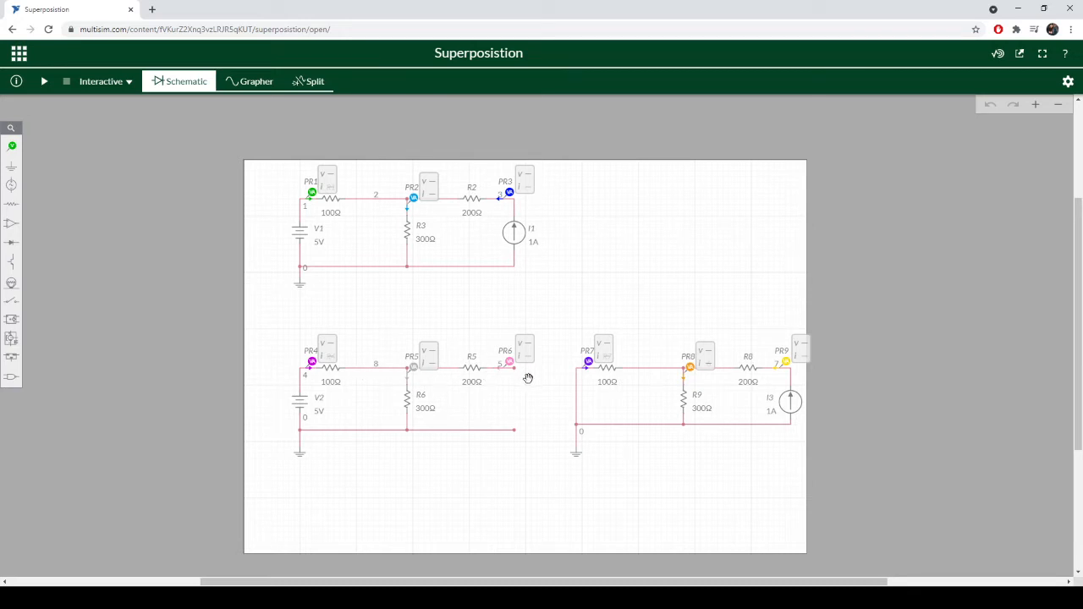
{"action": "mouse_move", "coordinate": [522, 405]}
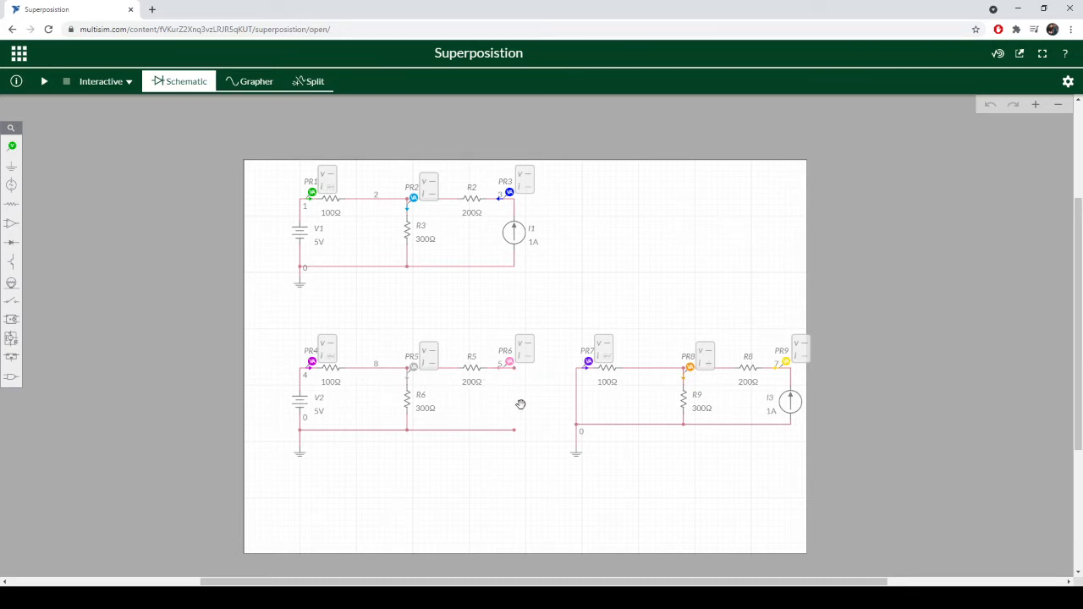
{"action": "mouse_move", "coordinate": [423, 377]}
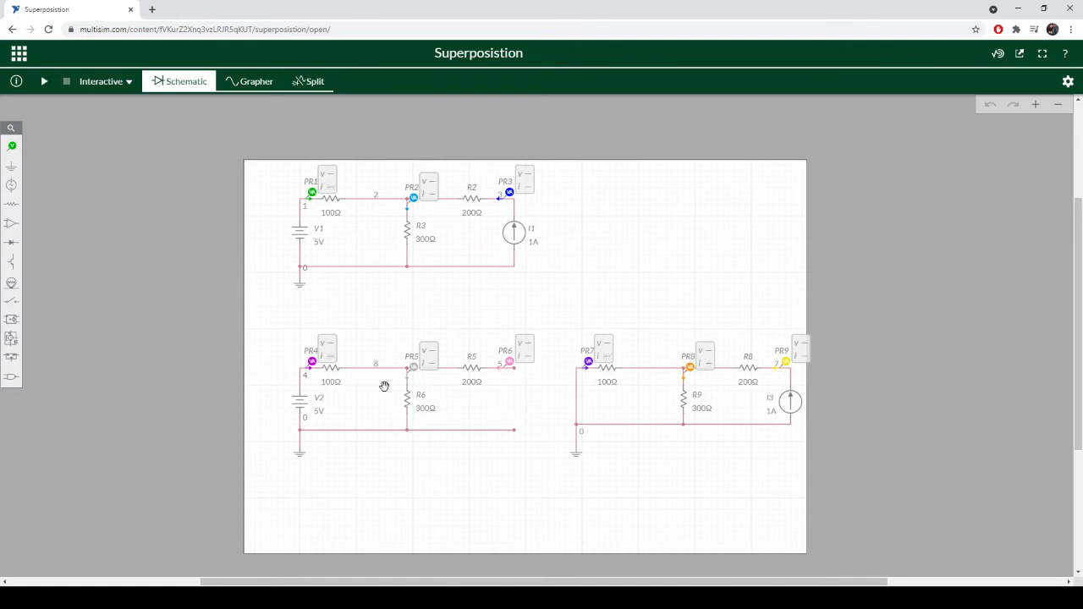
{"action": "mouse_move", "coordinate": [302, 372]}
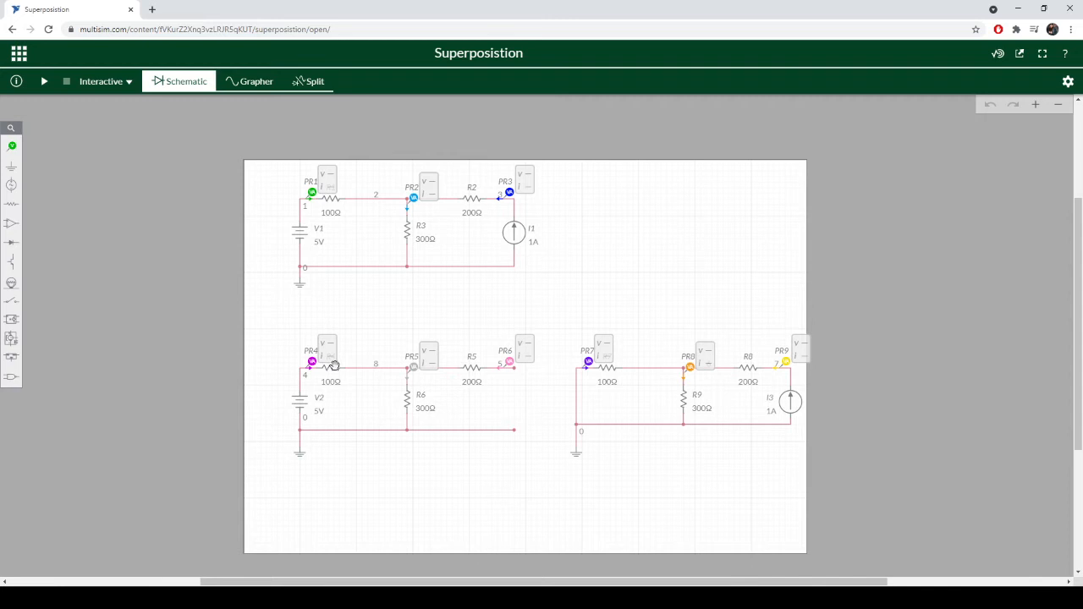
{"action": "mouse_move", "coordinate": [414, 399]}
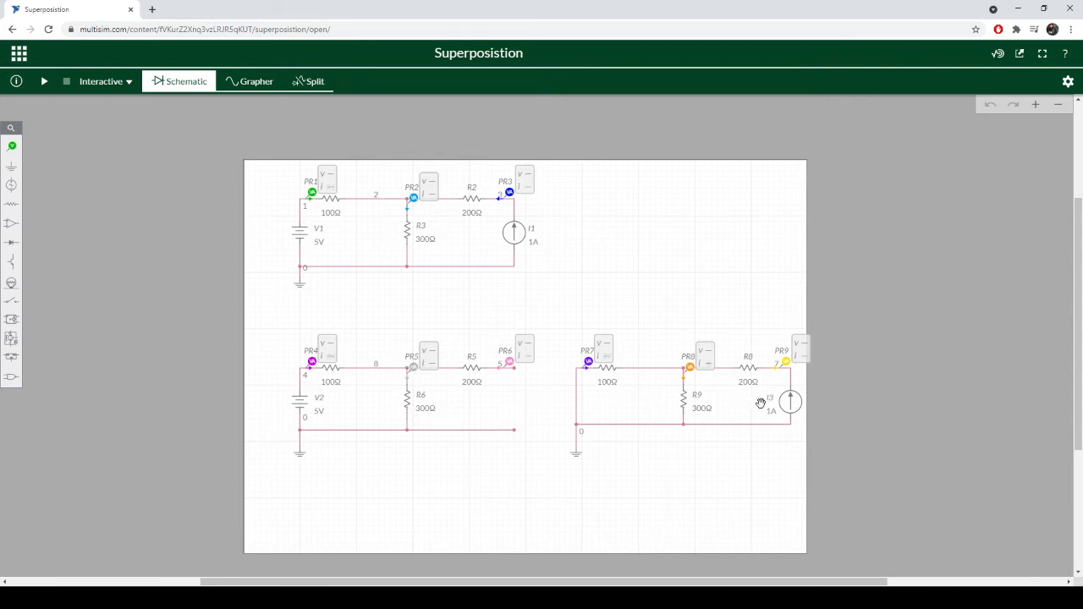
{"action": "mouse_move", "coordinate": [793, 404]}
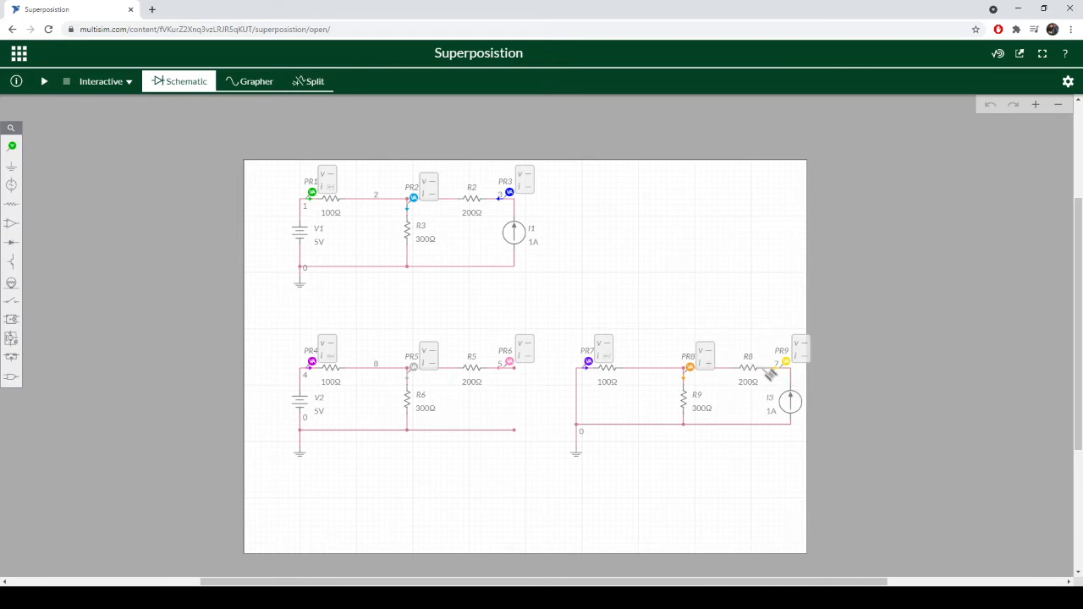
{"action": "mouse_move", "coordinate": [736, 368]}
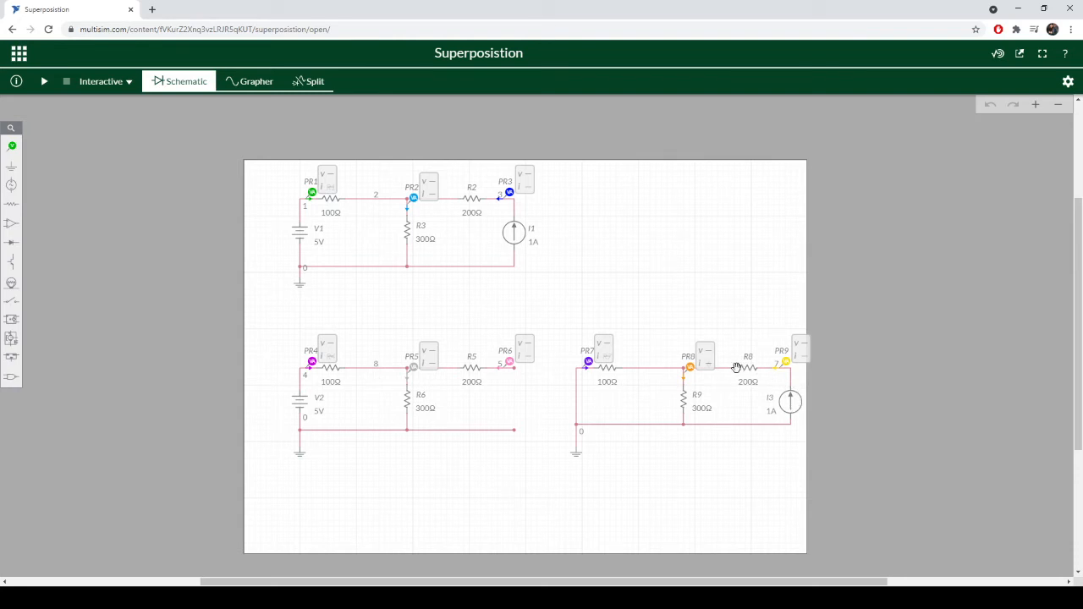
{"action": "mouse_move", "coordinate": [589, 385]}
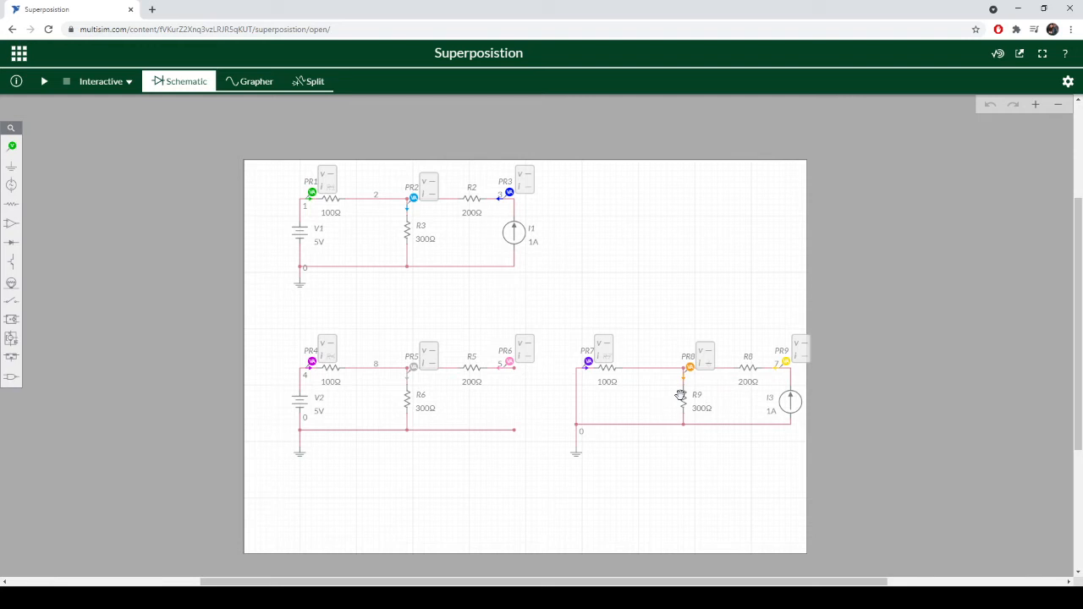
{"action": "mouse_move", "coordinate": [647, 377]}
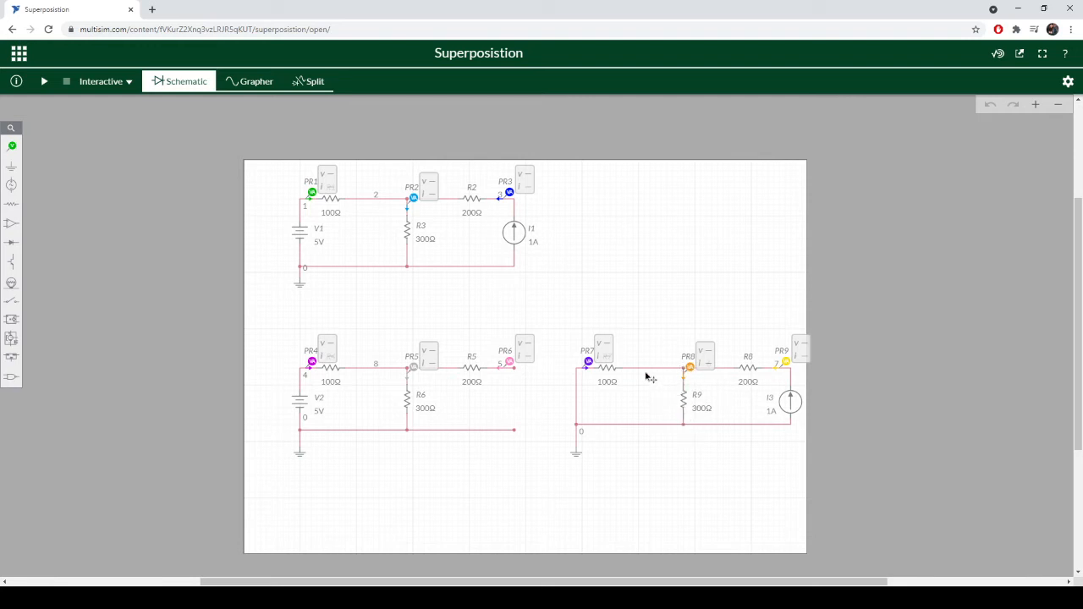
{"action": "mouse_move", "coordinate": [709, 429]}
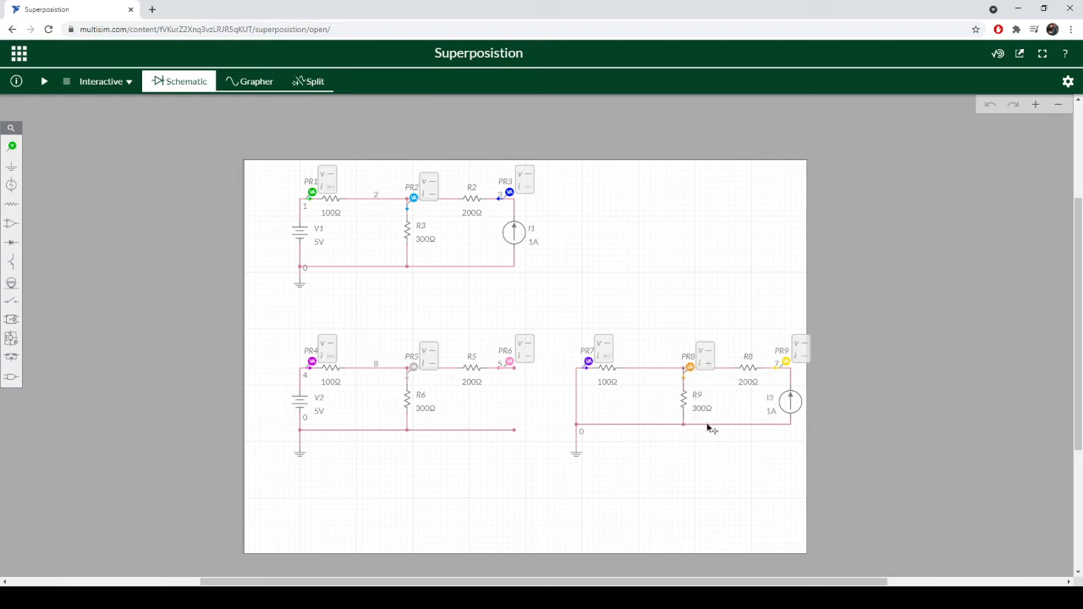
{"action": "mouse_move", "coordinate": [603, 389]}
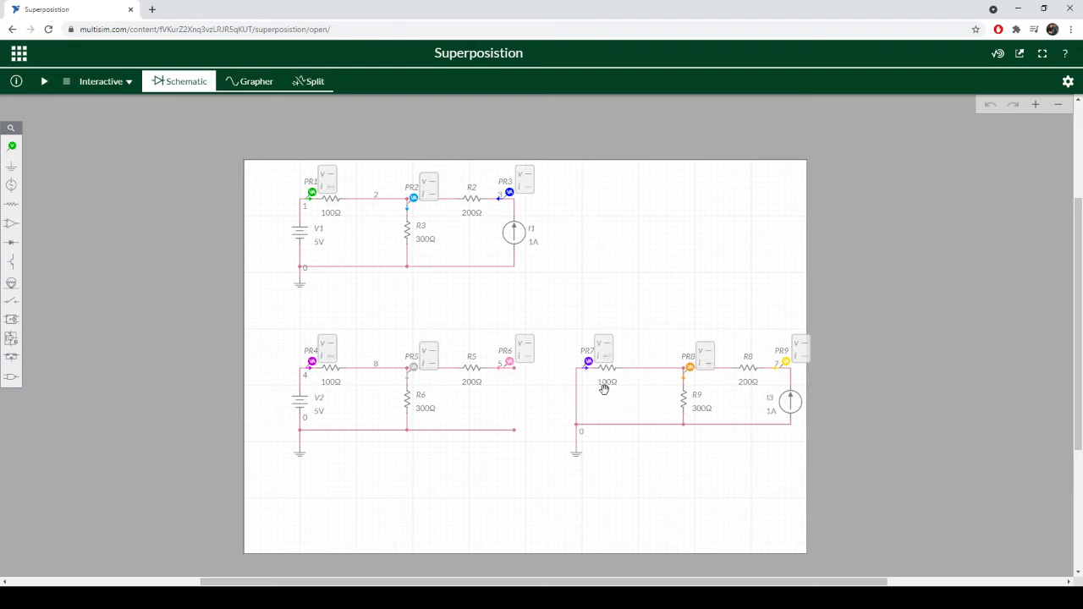
{"action": "mouse_move", "coordinate": [641, 385]}
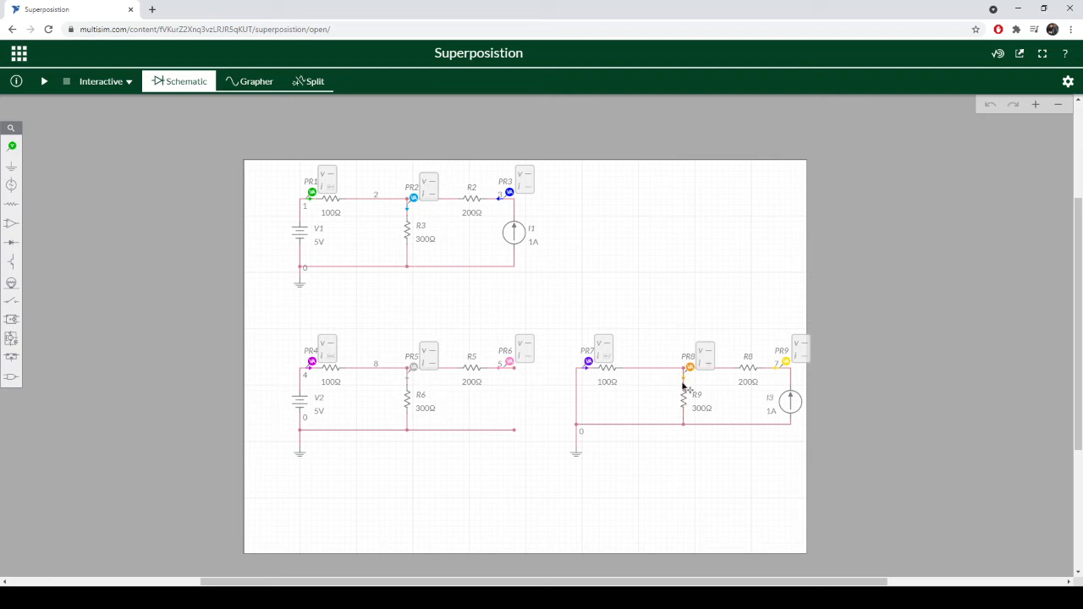
{"action": "mouse_move", "coordinate": [715, 389]}
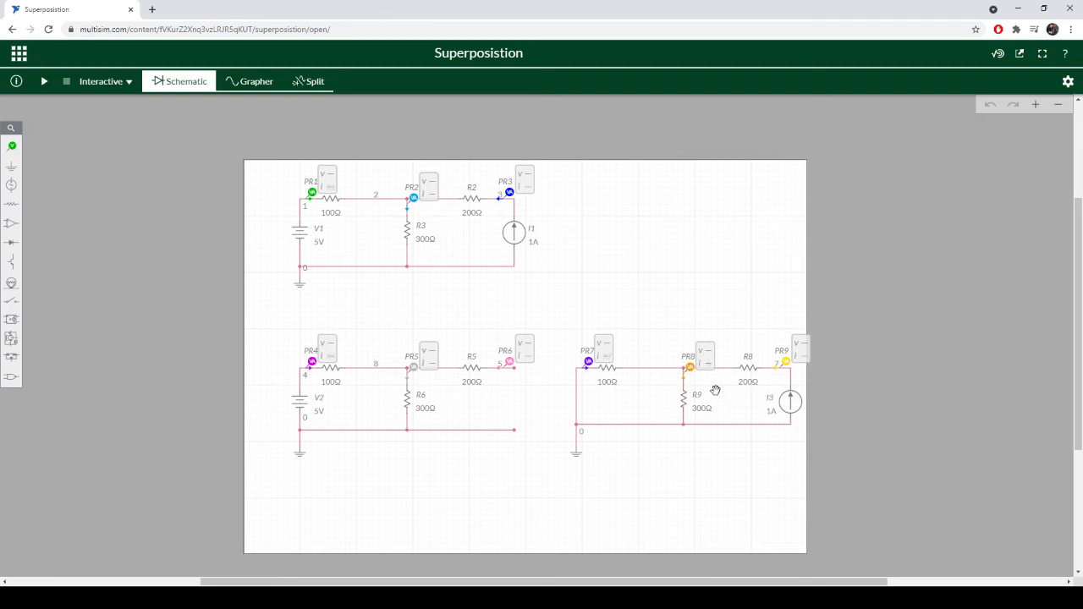
{"action": "mouse_move", "coordinate": [690, 374]}
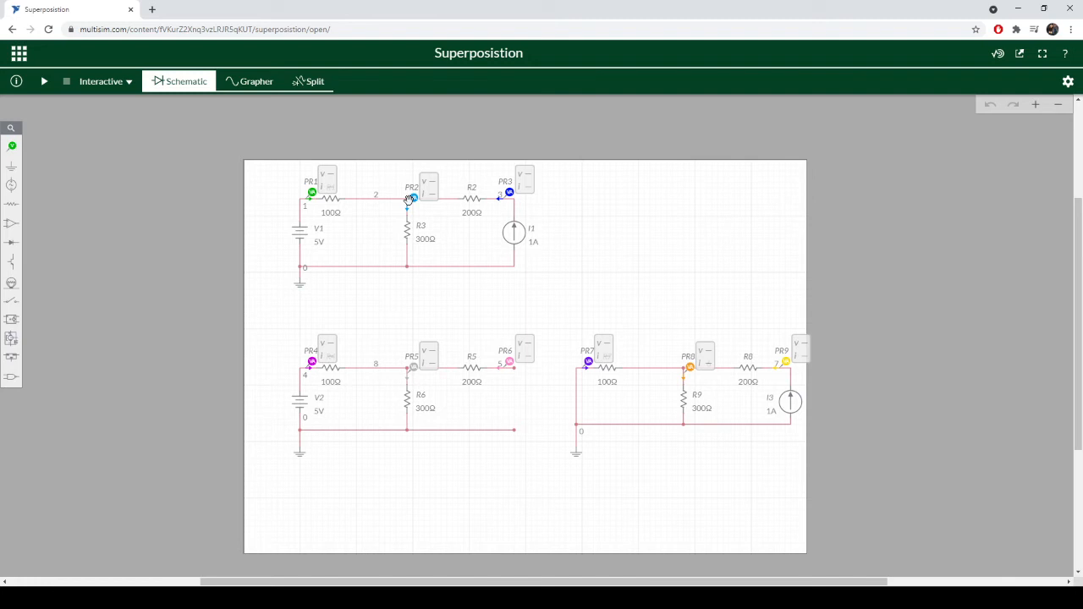
{"action": "mouse_move", "coordinate": [415, 210]}
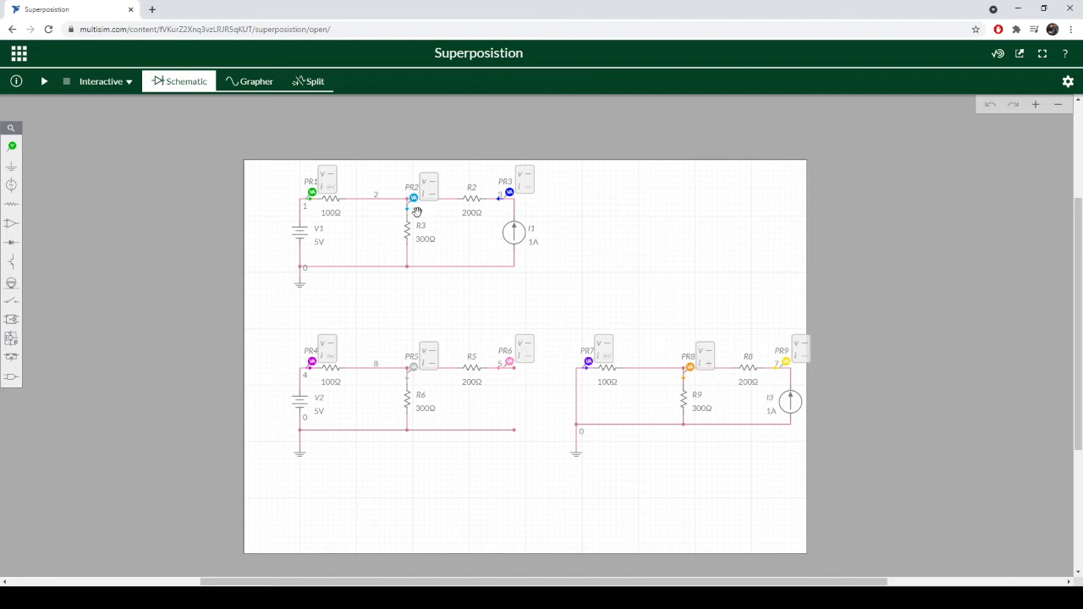
{"action": "mouse_move", "coordinate": [432, 258]}
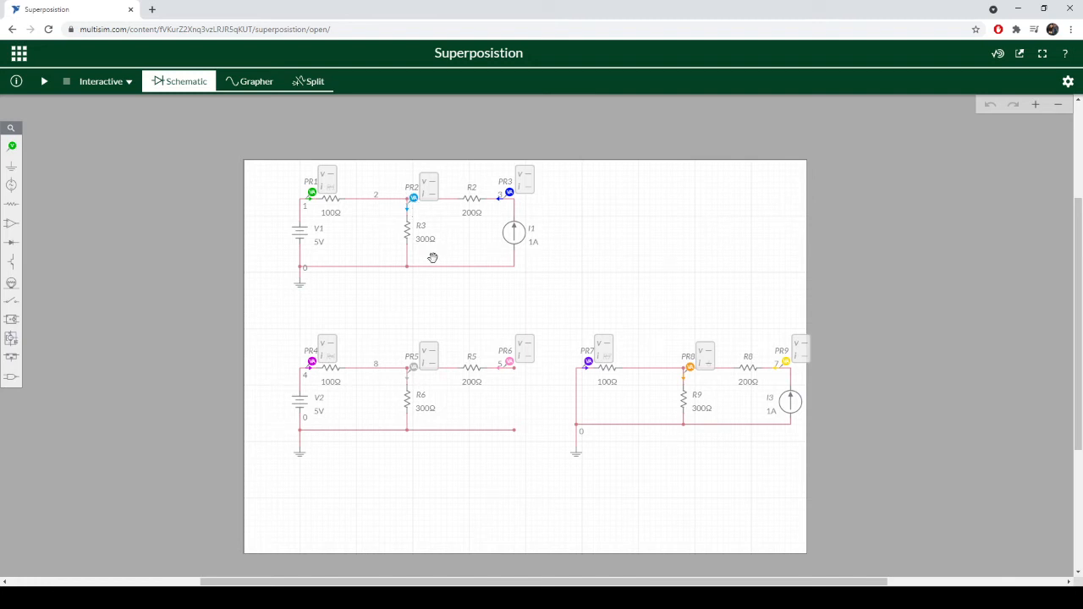
{"action": "mouse_move", "coordinate": [310, 409]}
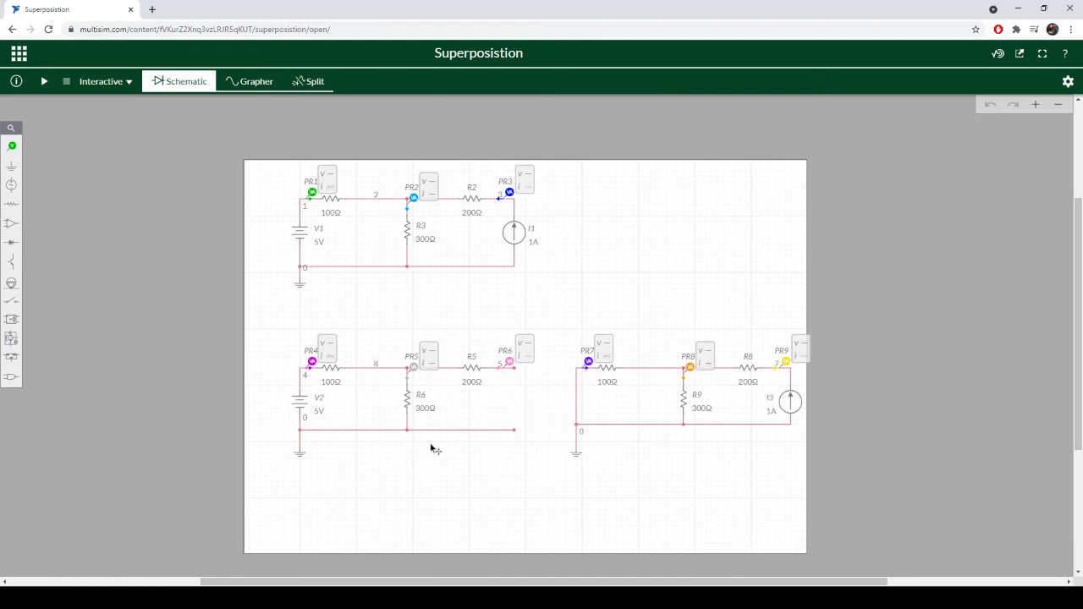
{"action": "left_click", "coordinate": [44, 82]}
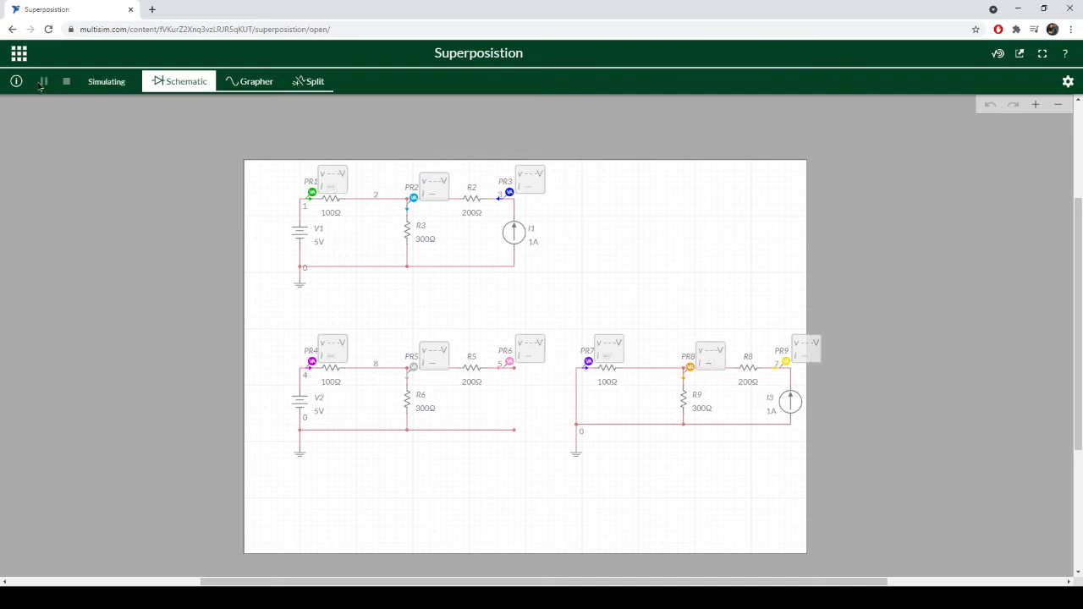
Pause and stop the simulation so voltage and current readings stay on all three circuits' probes
{"action": "left_click", "coordinate": [66, 81]}
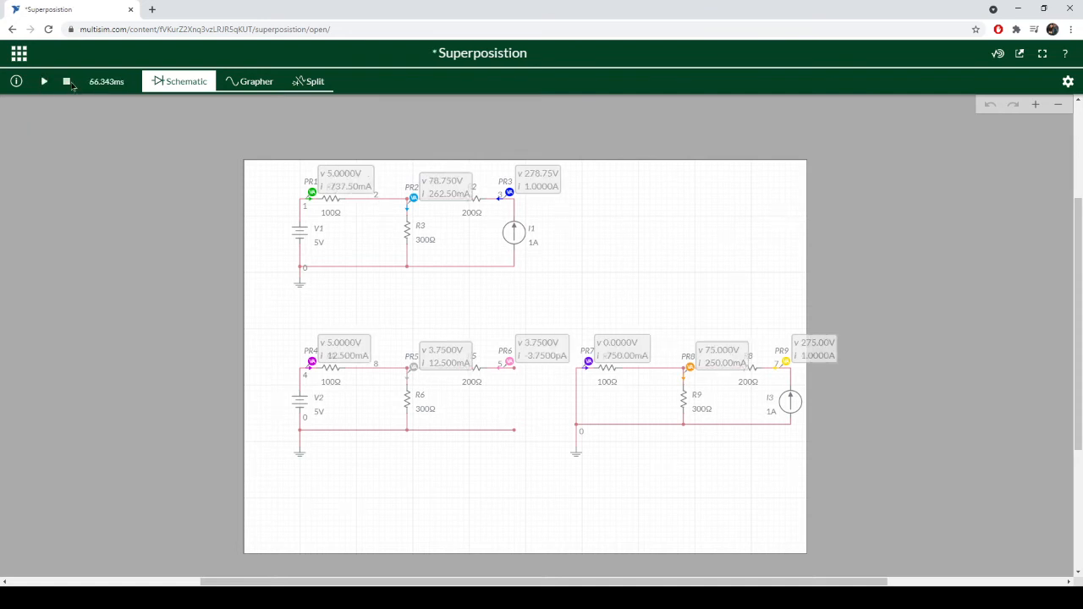
{"action": "left_click", "coordinate": [43, 81]}
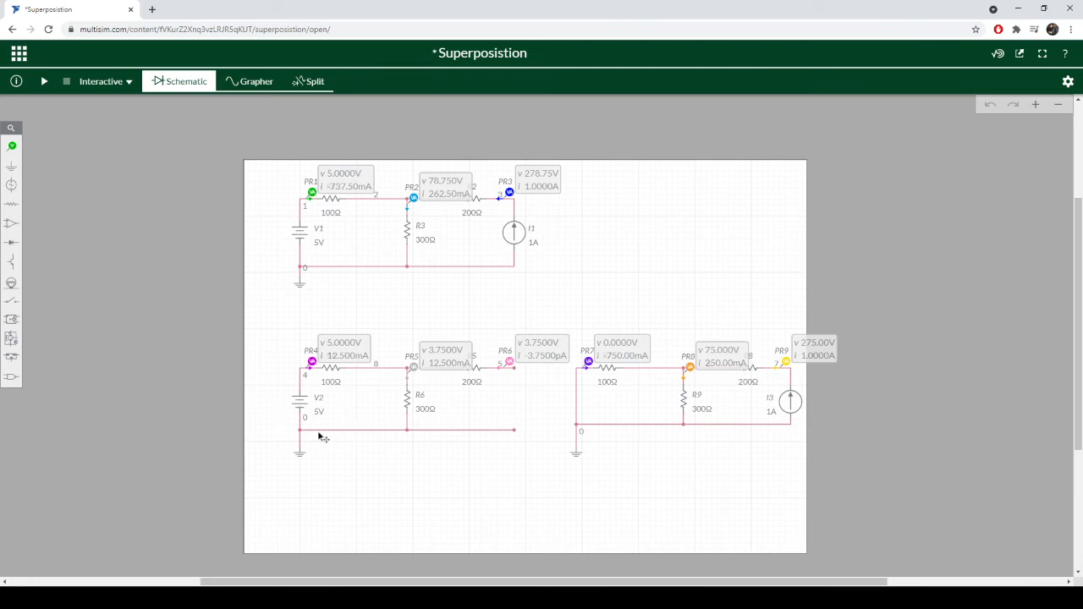
{"action": "mouse_move", "coordinate": [326, 436]}
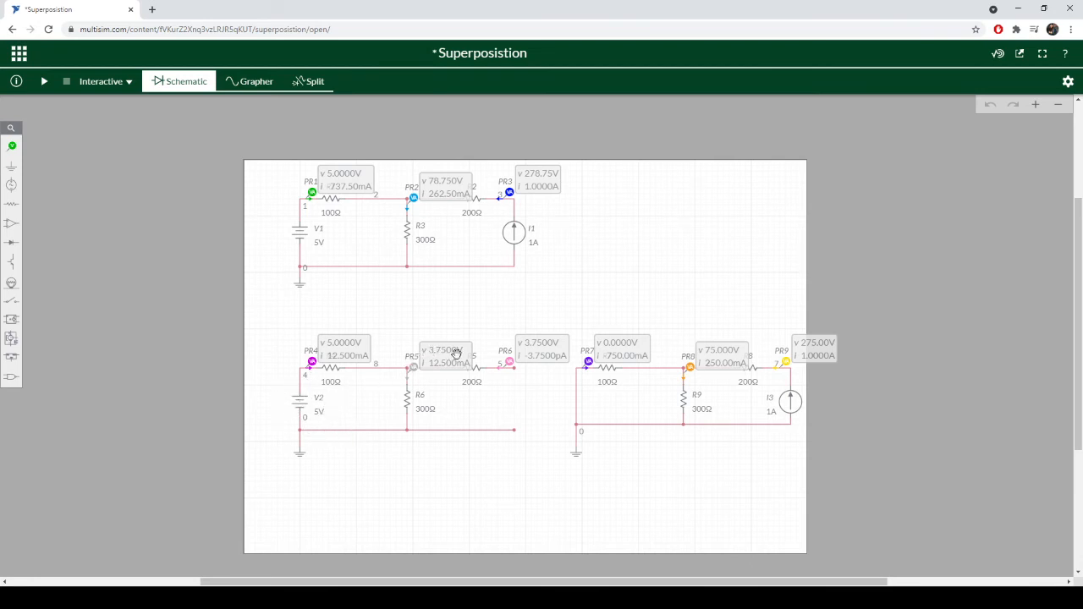
{"action": "mouse_move", "coordinate": [353, 374]}
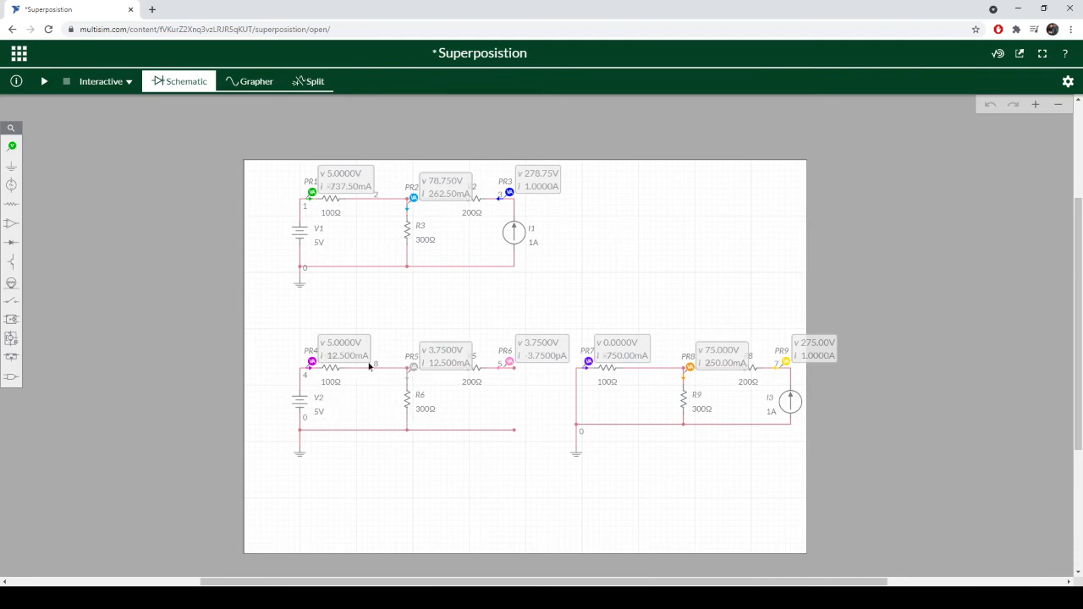
{"action": "mouse_move", "coordinate": [351, 407]}
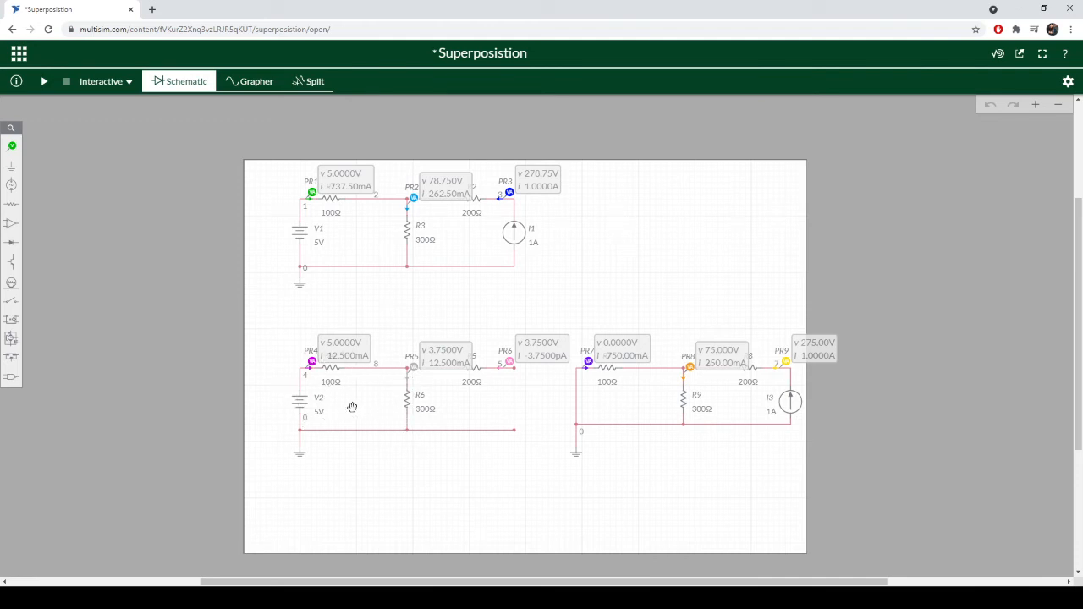
{"action": "mouse_move", "coordinate": [434, 376]}
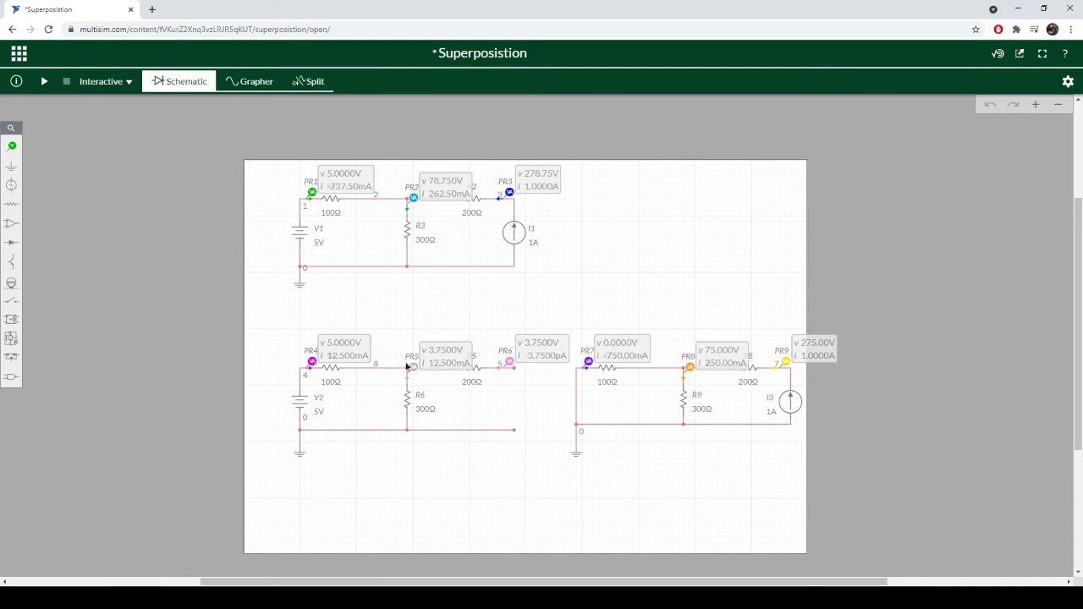
{"action": "mouse_move", "coordinate": [693, 363]}
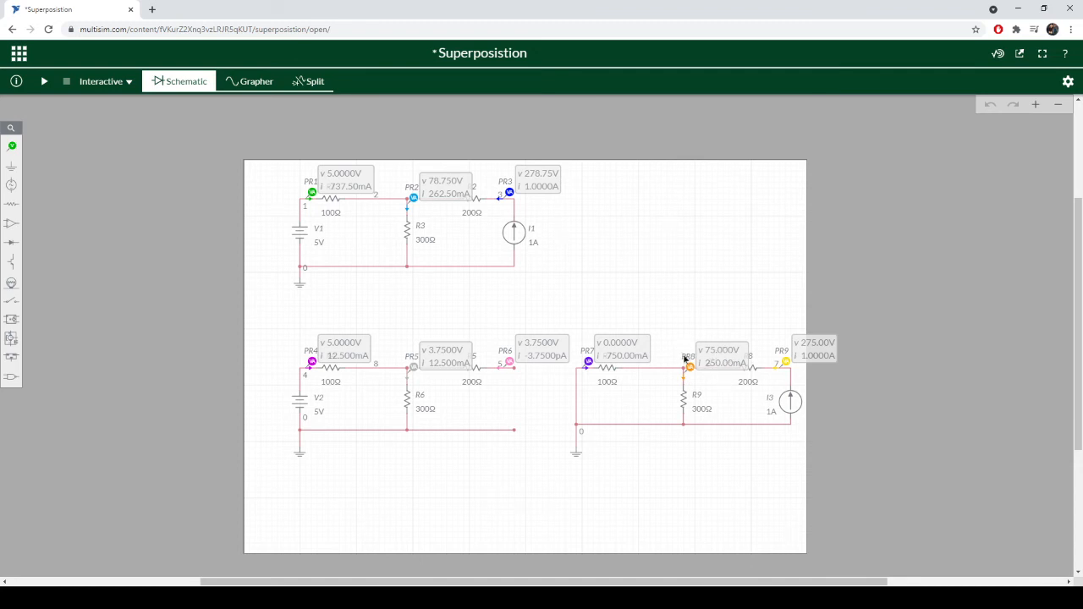
{"action": "mouse_move", "coordinate": [692, 399]}
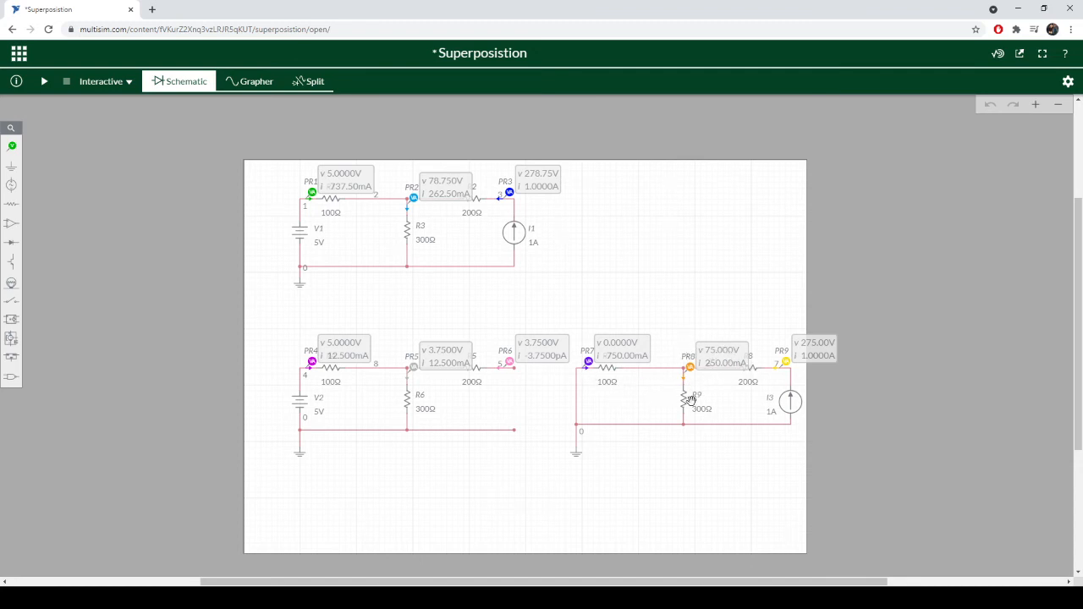
{"action": "mouse_move", "coordinate": [658, 389]}
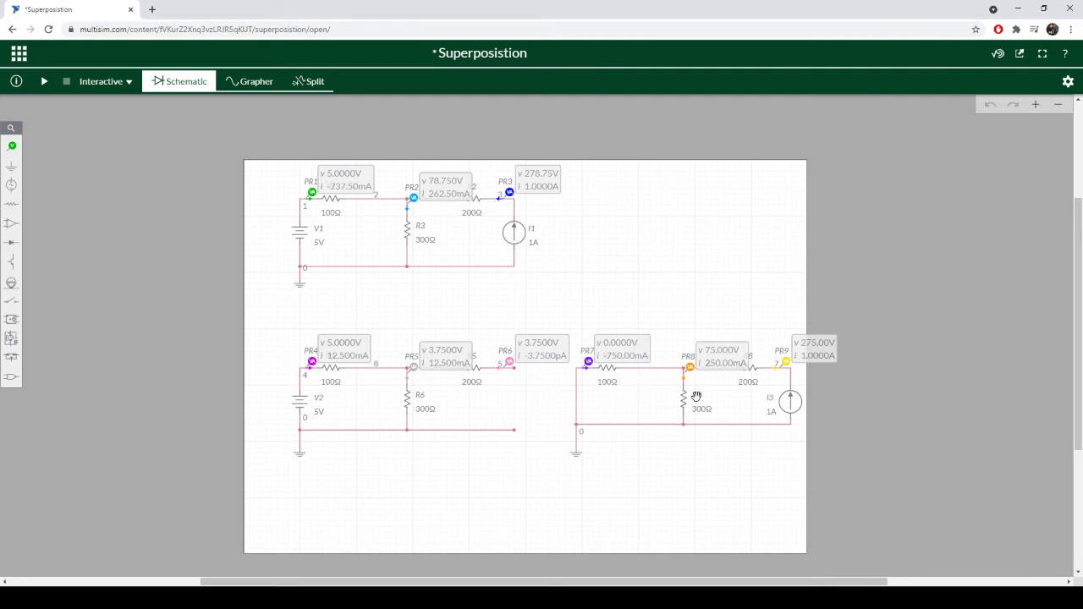
{"action": "mouse_move", "coordinate": [617, 388]}
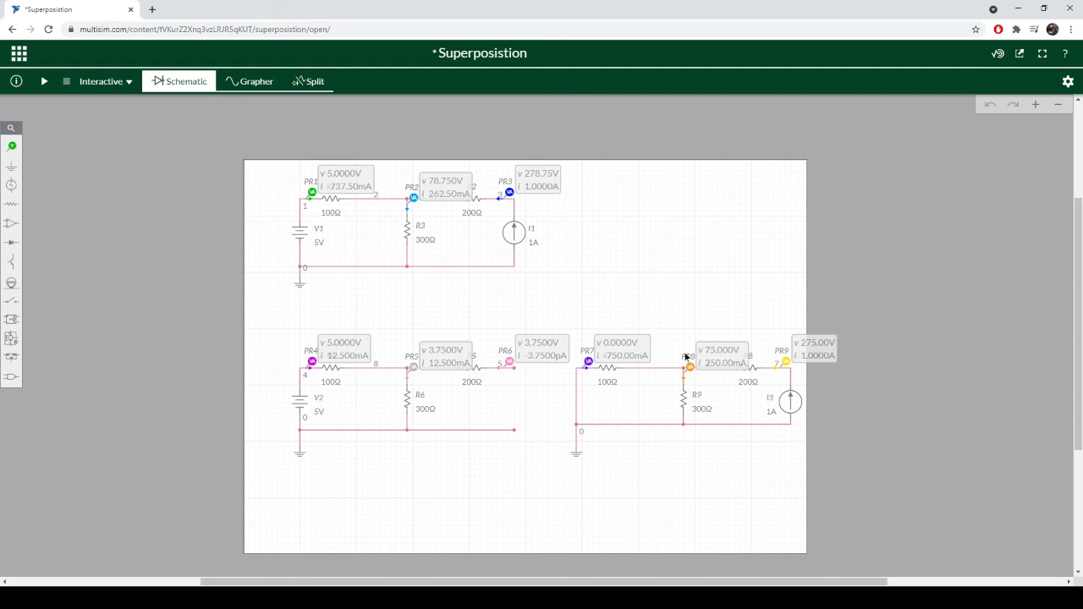
{"action": "mouse_move", "coordinate": [658, 368]}
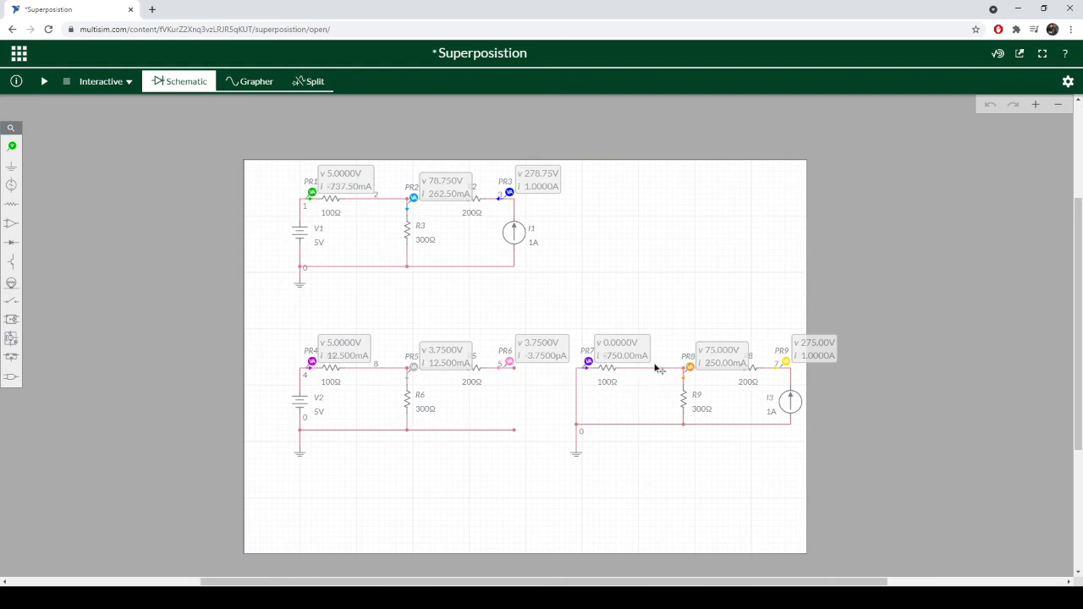
{"action": "mouse_move", "coordinate": [707, 377]}
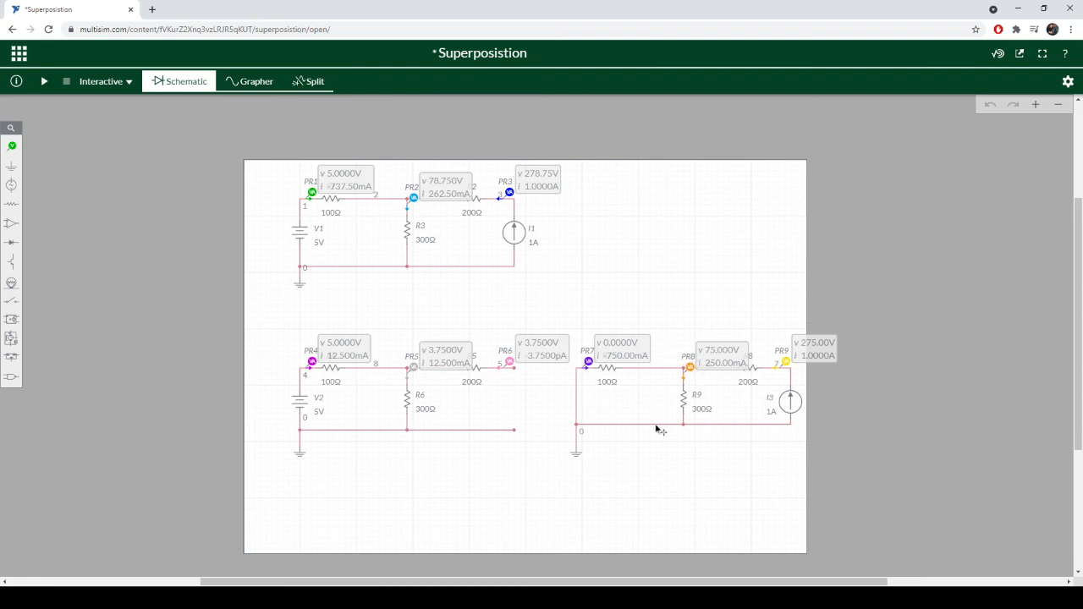
{"action": "mouse_move", "coordinate": [663, 383]}
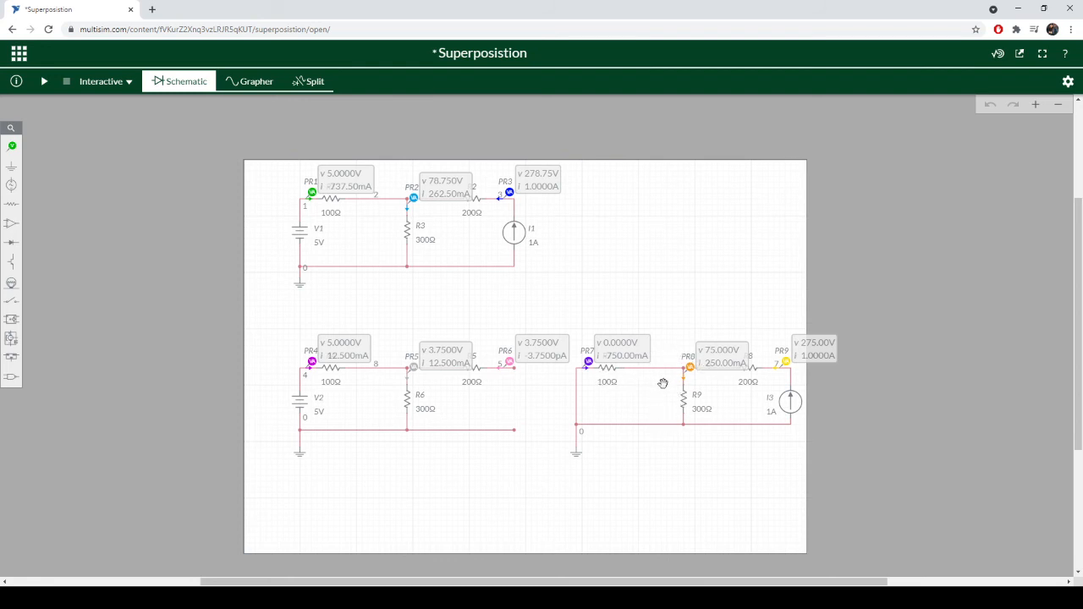
{"action": "mouse_move", "coordinate": [722, 353]}
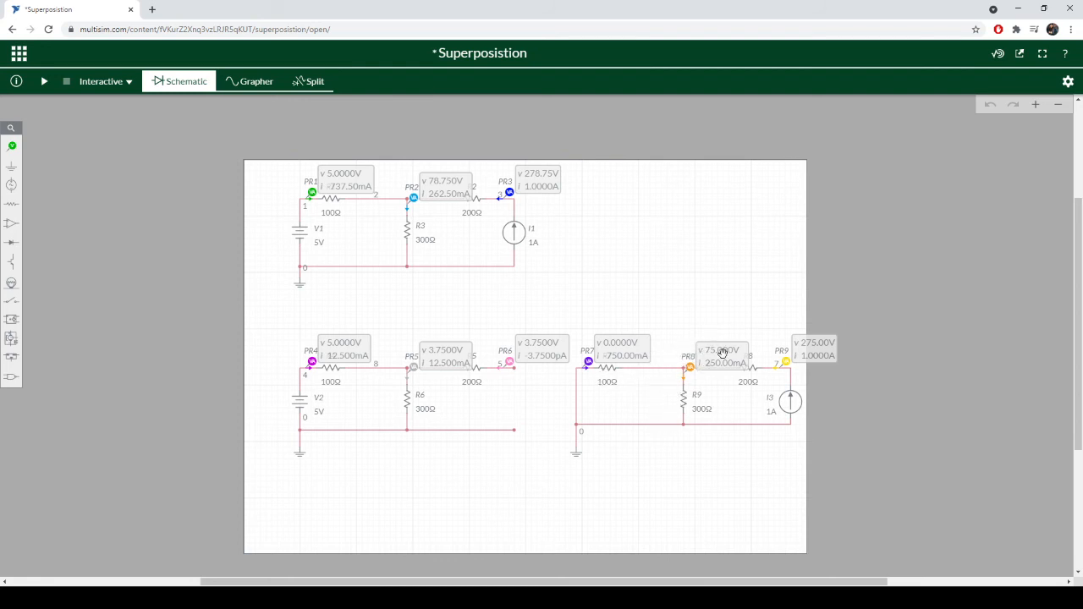
{"action": "mouse_move", "coordinate": [688, 399]}
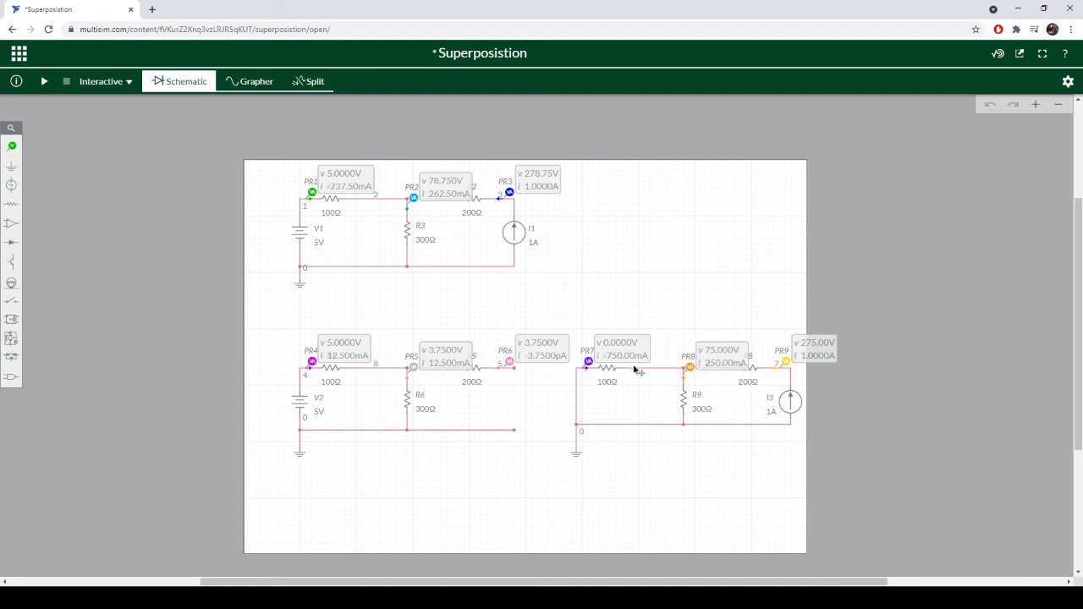
{"action": "mouse_move", "coordinate": [729, 351]}
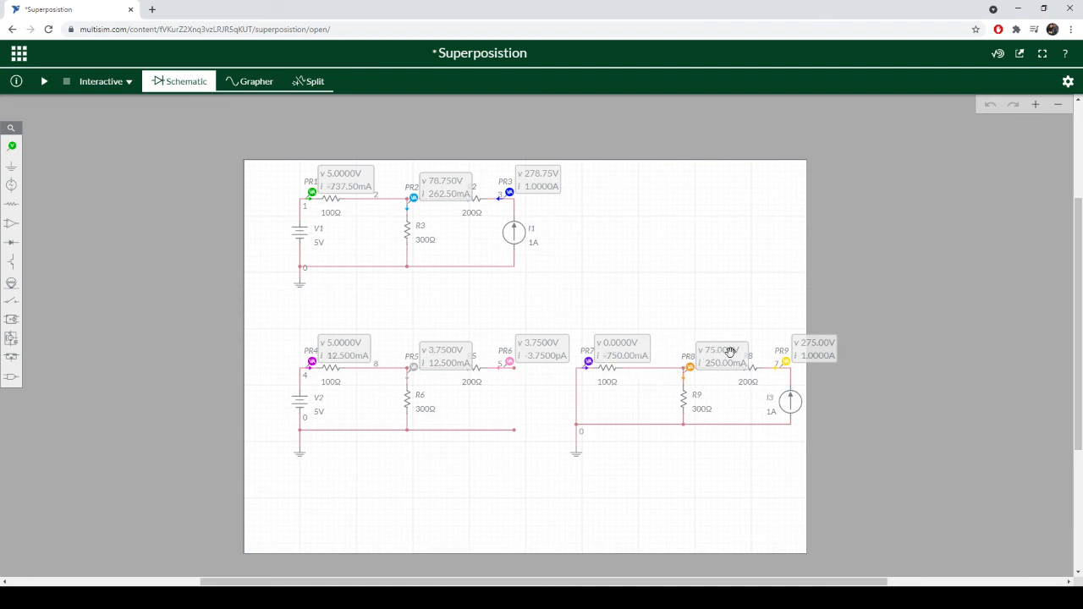
{"action": "mouse_move", "coordinate": [668, 376]}
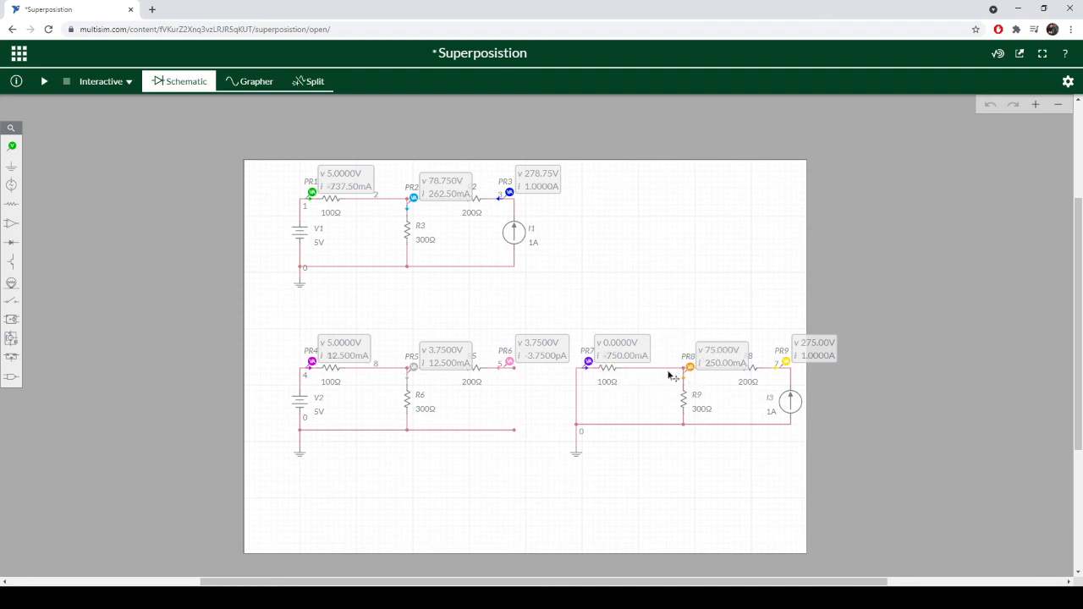
{"action": "mouse_move", "coordinate": [692, 351]}
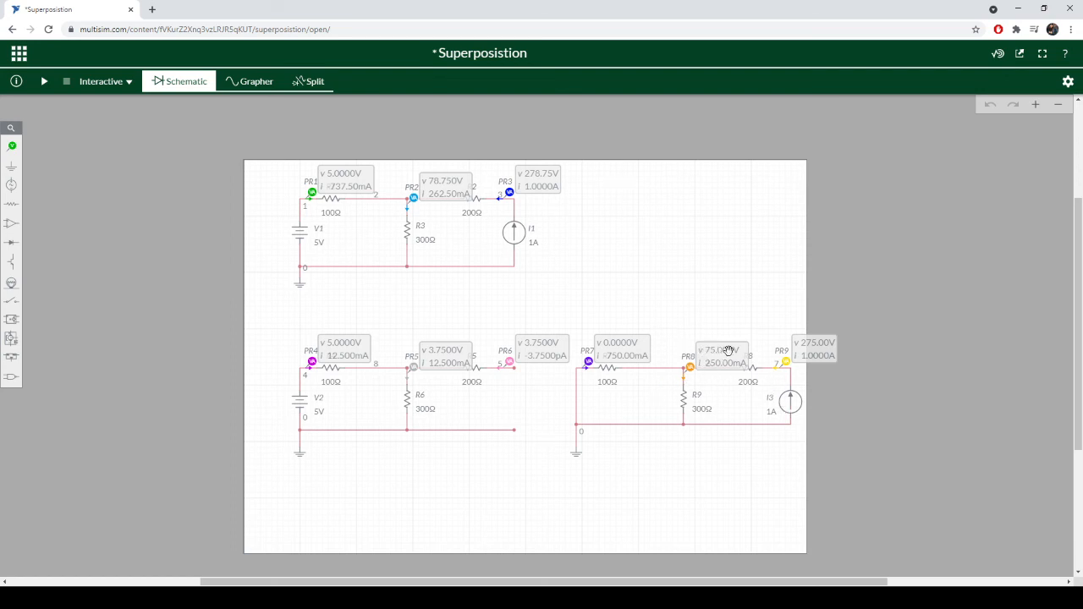
{"action": "mouse_move", "coordinate": [425, 354]}
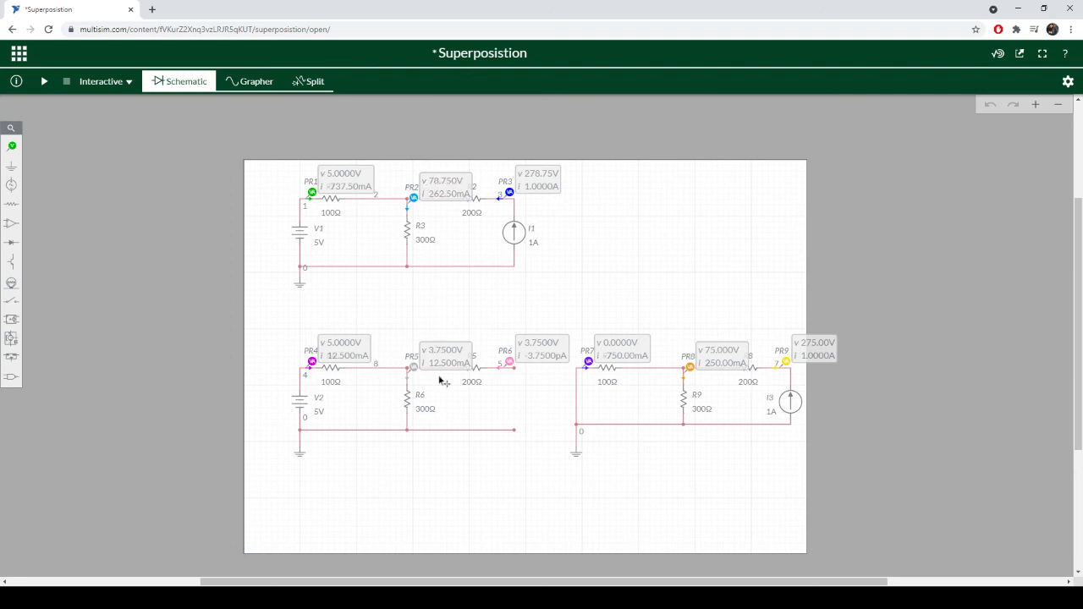
{"action": "mouse_move", "coordinate": [434, 375]}
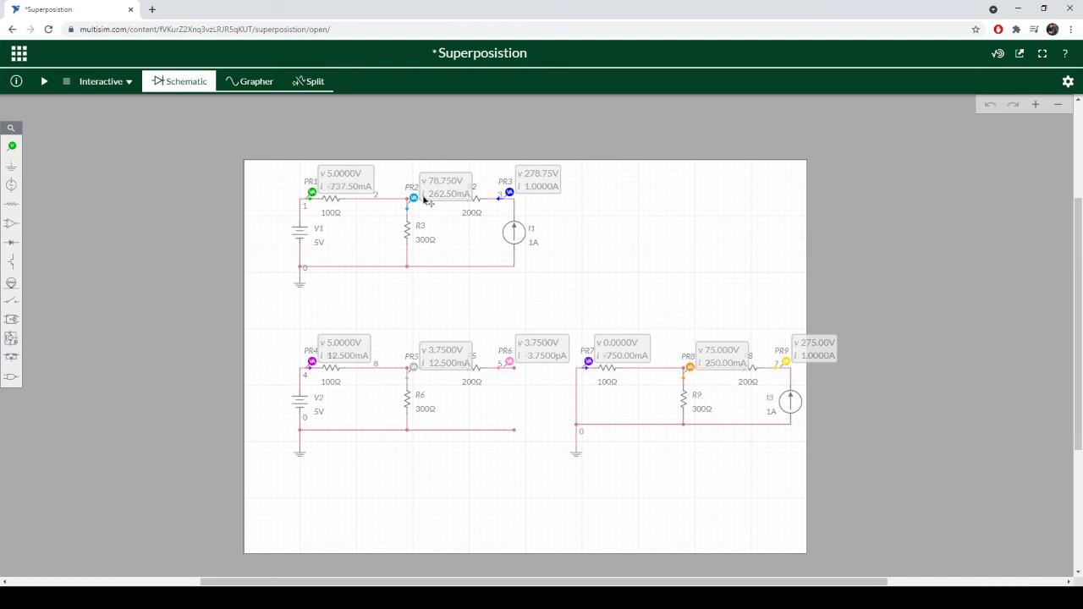
{"action": "mouse_move", "coordinate": [413, 383]}
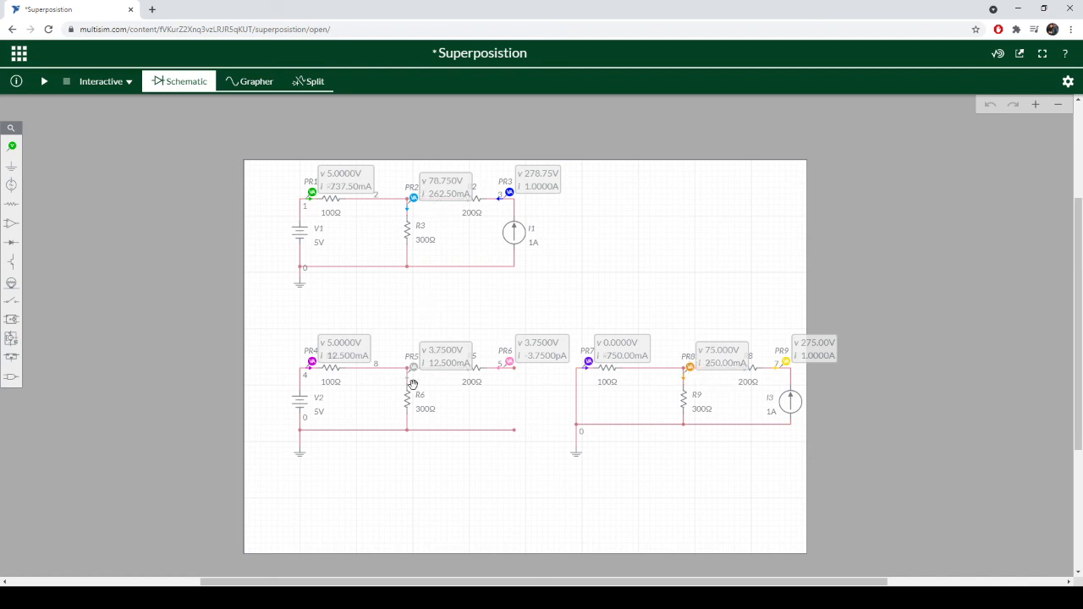
{"action": "mouse_move", "coordinate": [474, 265]}
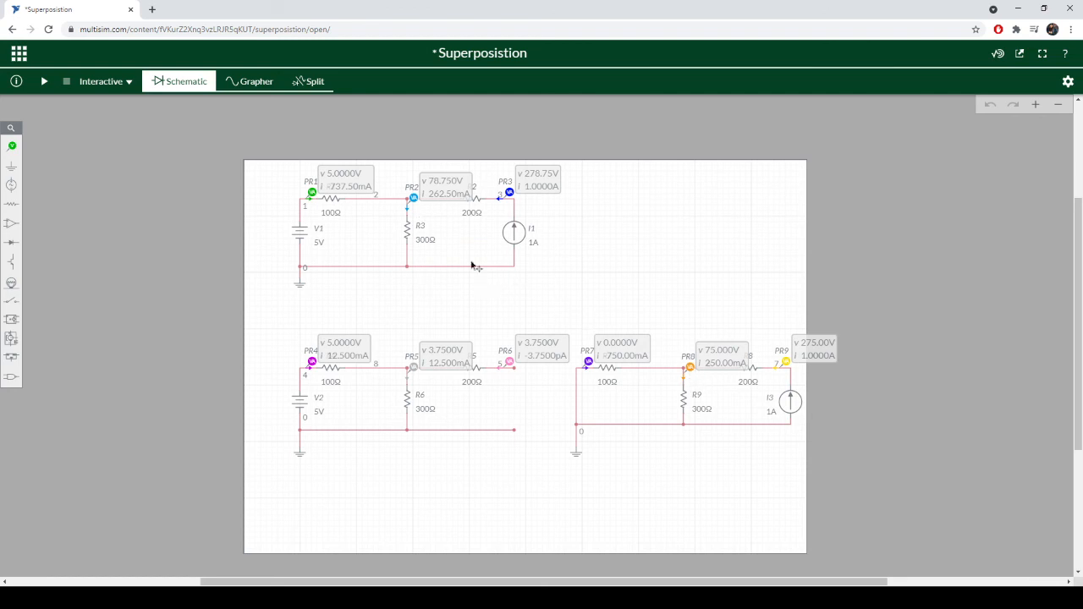
{"action": "mouse_move", "coordinate": [440, 372]}
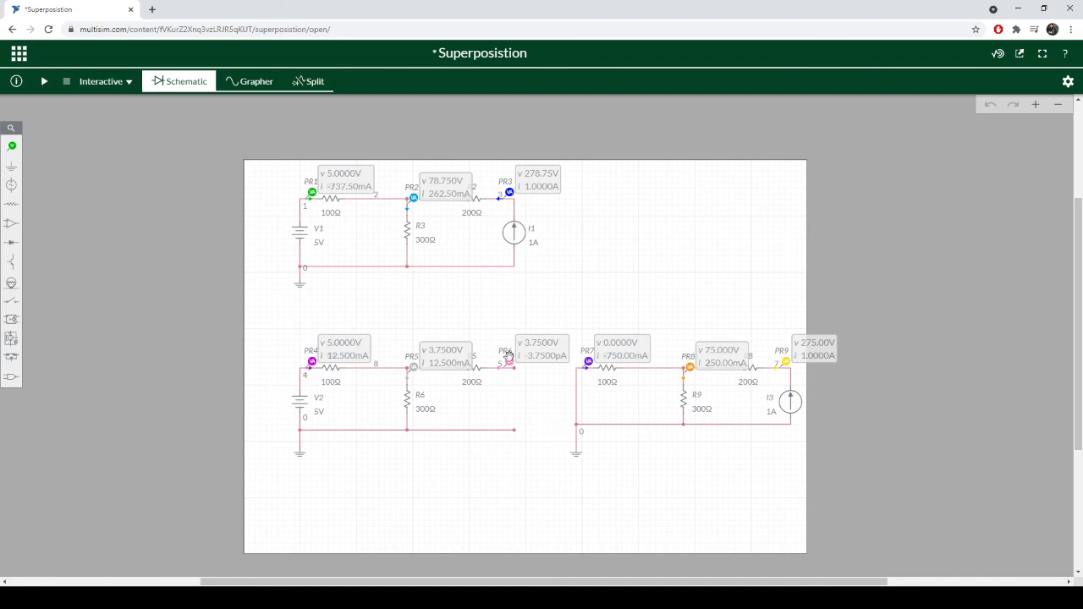
{"action": "mouse_move", "coordinate": [642, 412]}
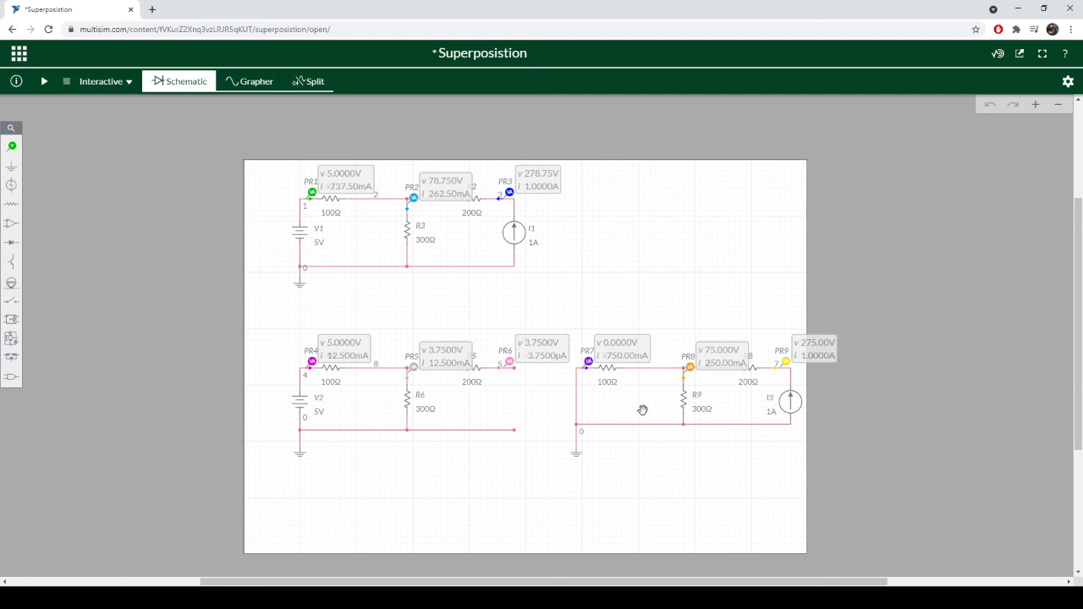
{"action": "mouse_move", "coordinate": [673, 401]}
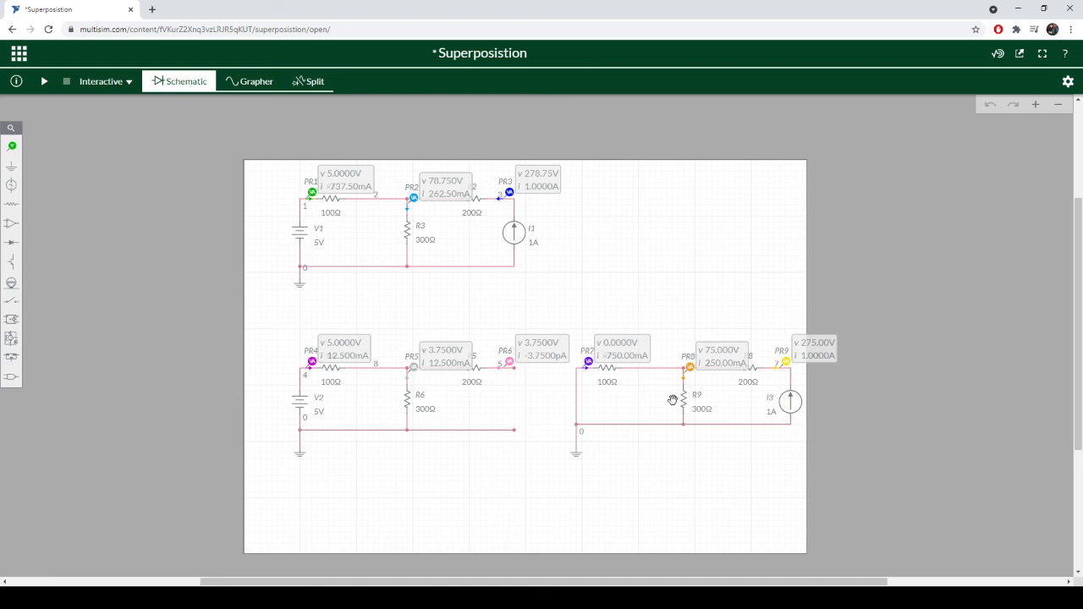
{"action": "mouse_move", "coordinate": [323, 398]}
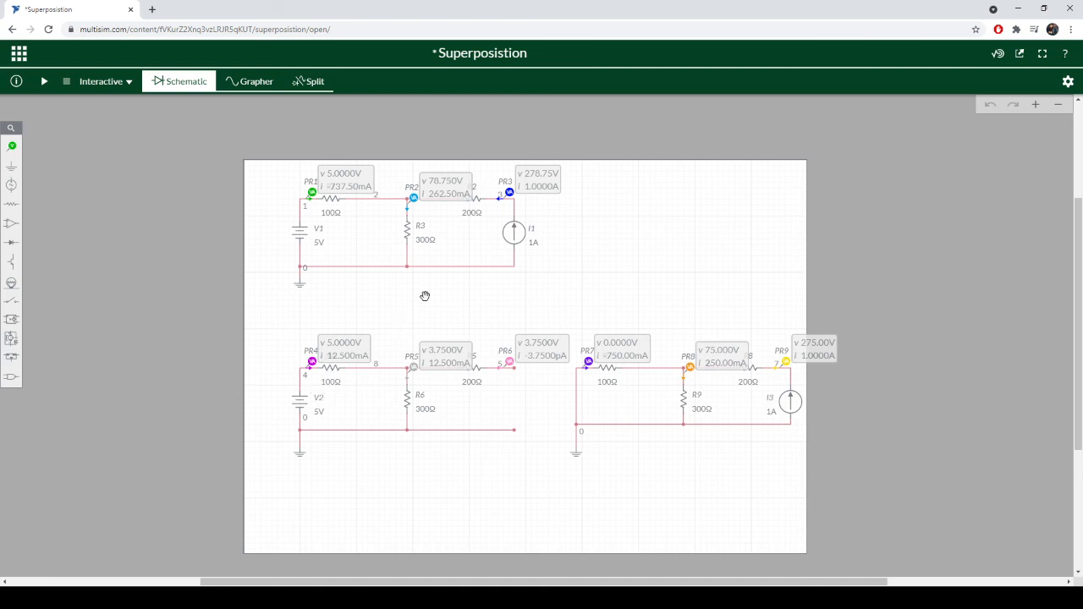
{"action": "mouse_move", "coordinate": [531, 281]}
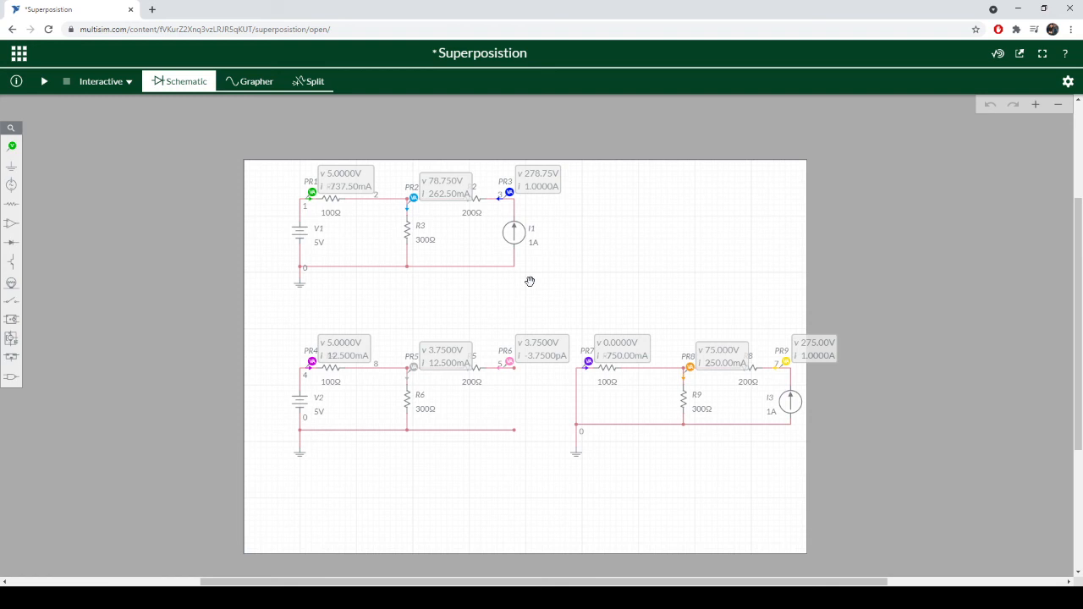
{"action": "mouse_move", "coordinate": [597, 311]}
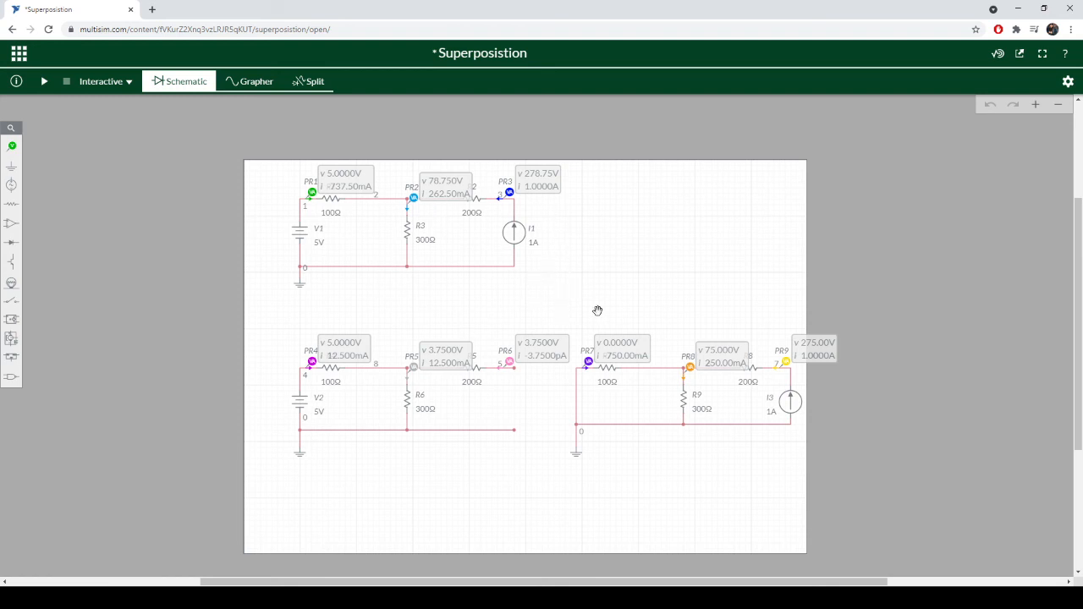
{"action": "mouse_move", "coordinate": [559, 308]}
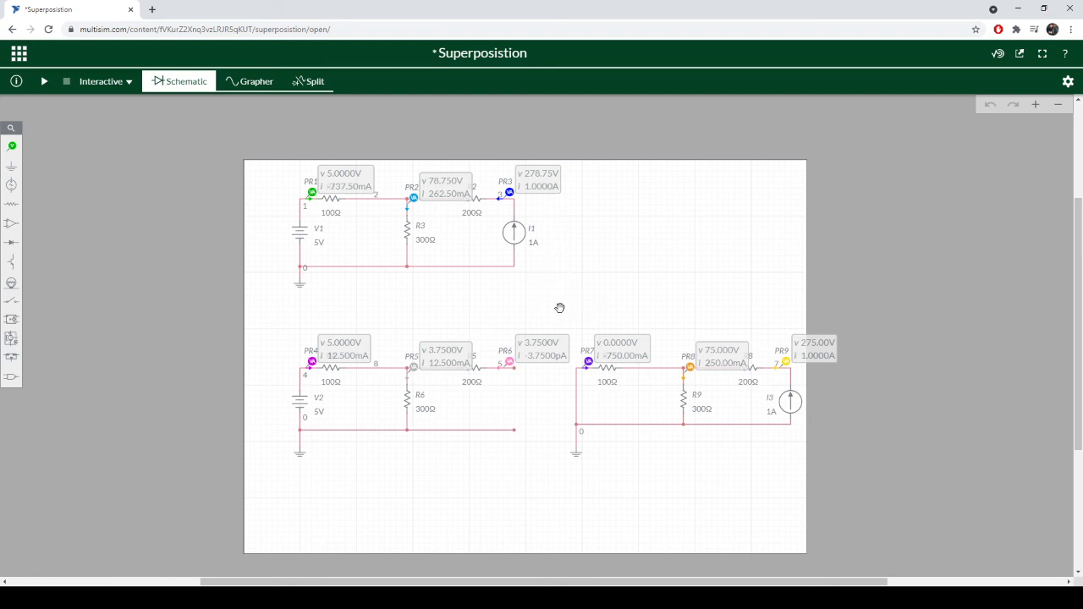